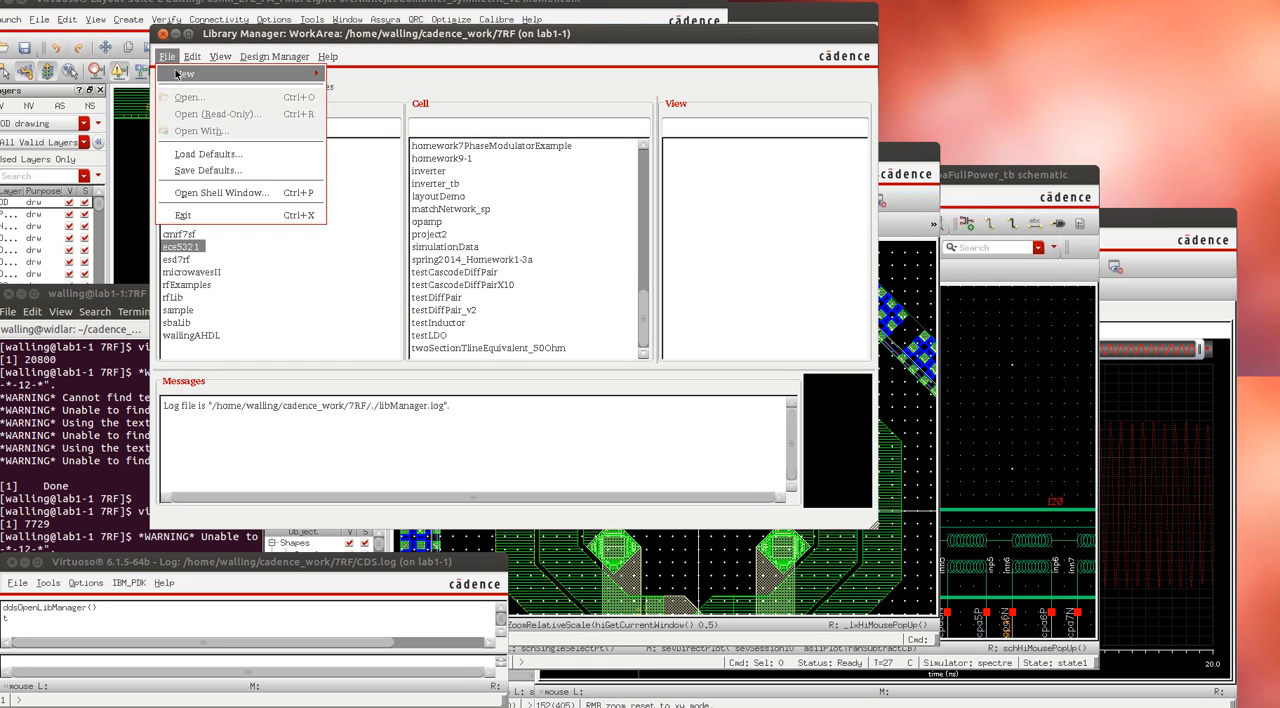
Start a new cell view and name the cell nmosDC_tb
left_click(550, 188)
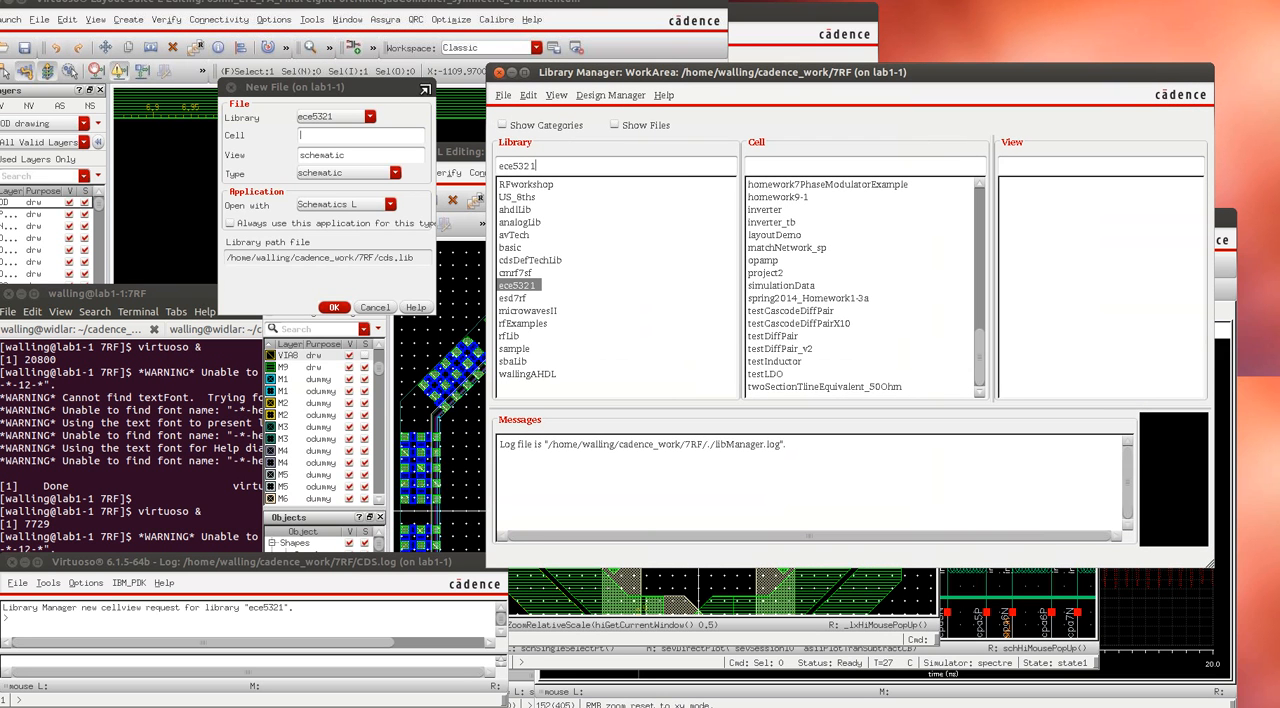
type("n")
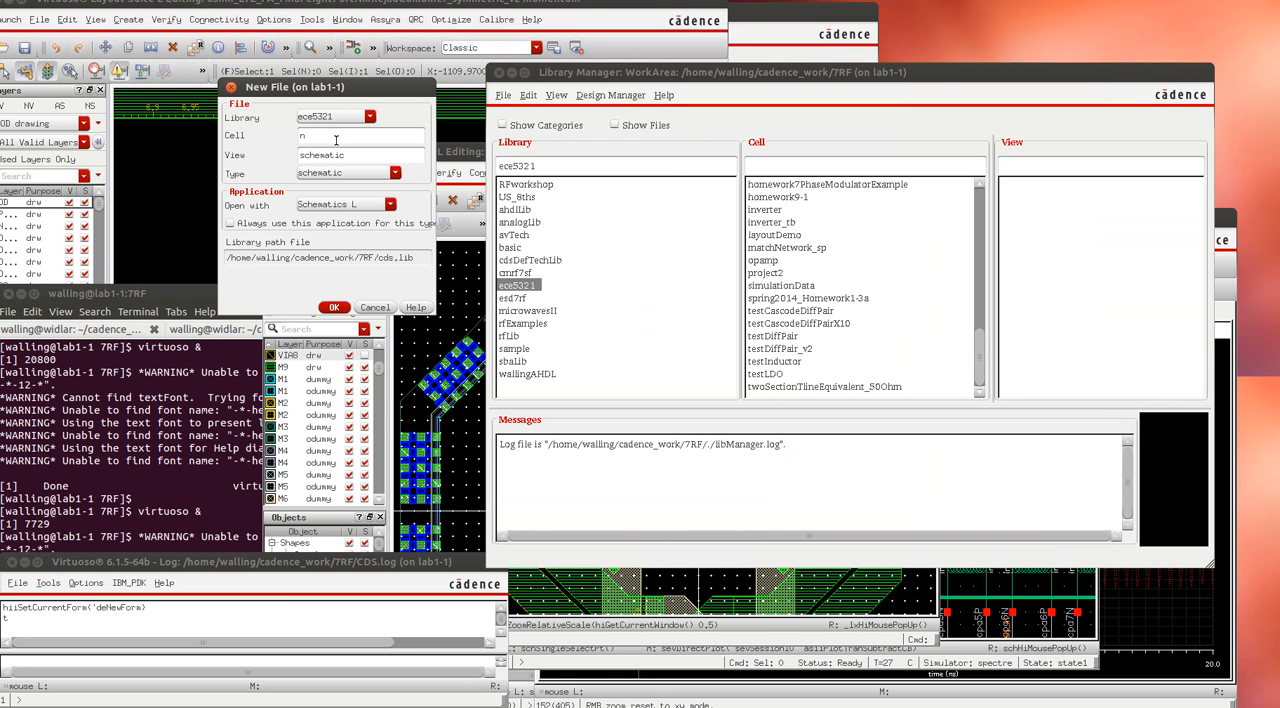
type("mosDC_tb")
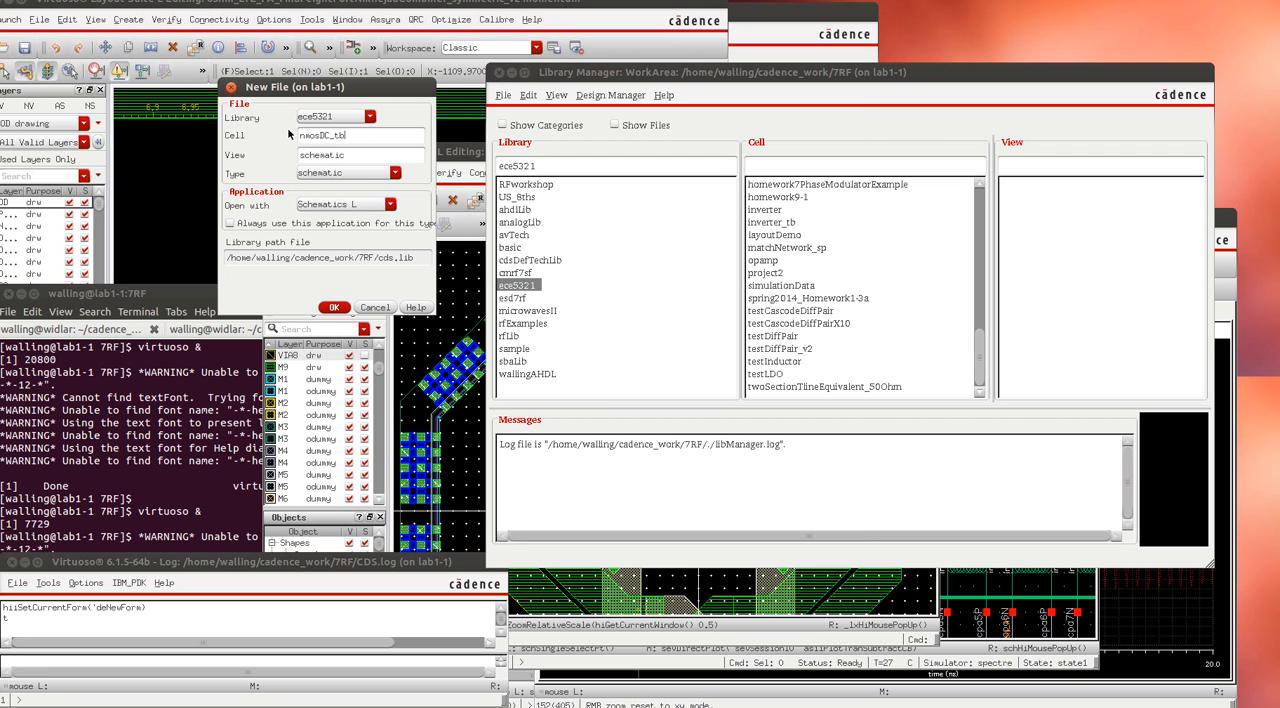
Choose library ece5321 and create the nmosDC_tb schematic view
left_click(332, 308)
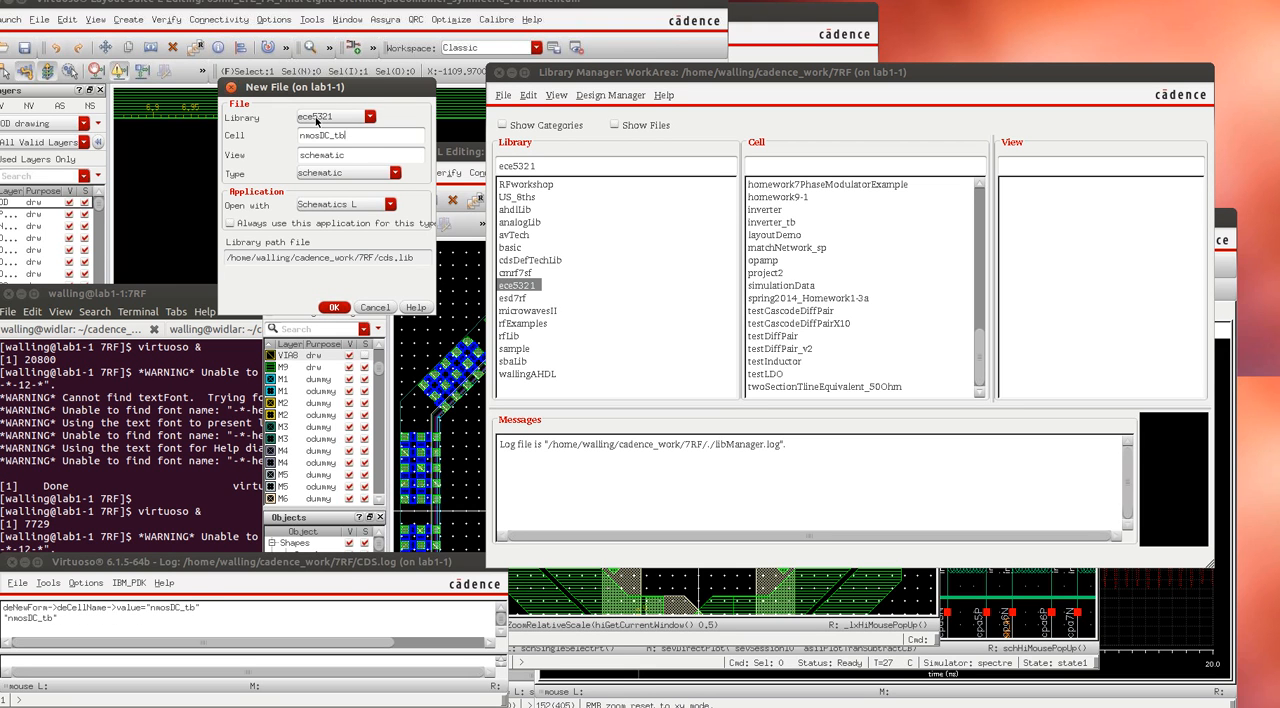
left_click(372, 116)
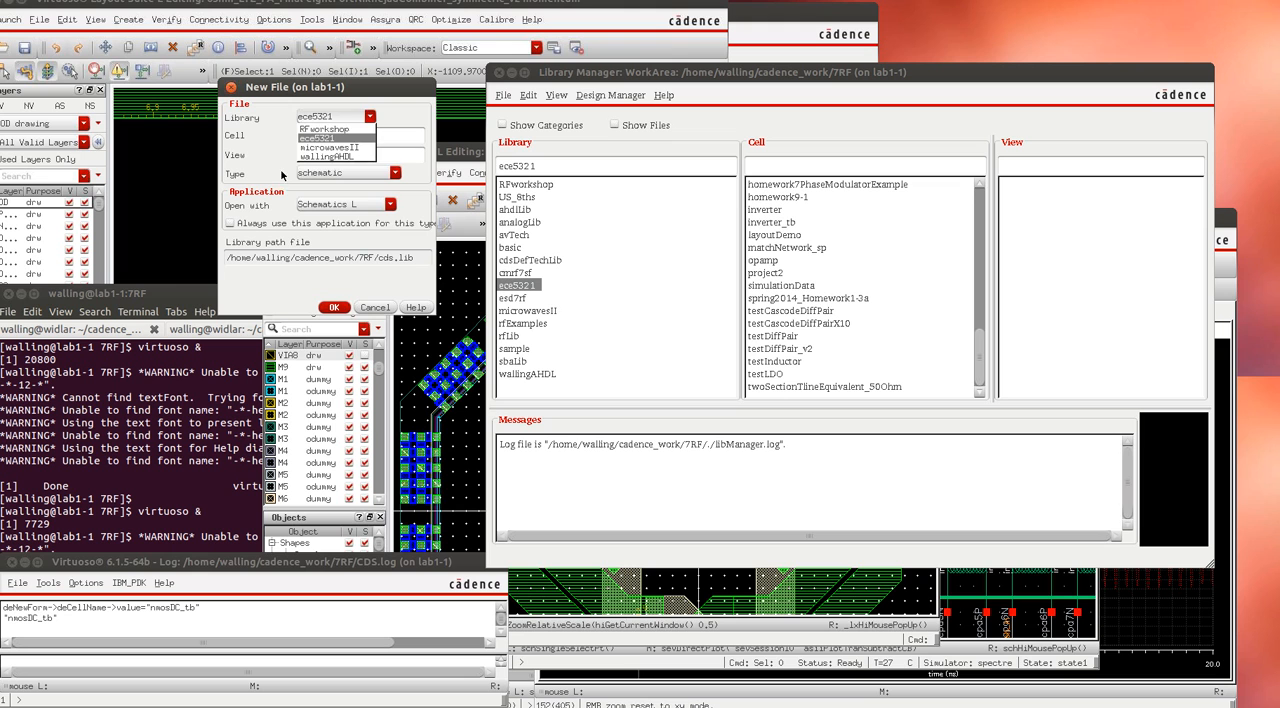
left_click(316, 116)
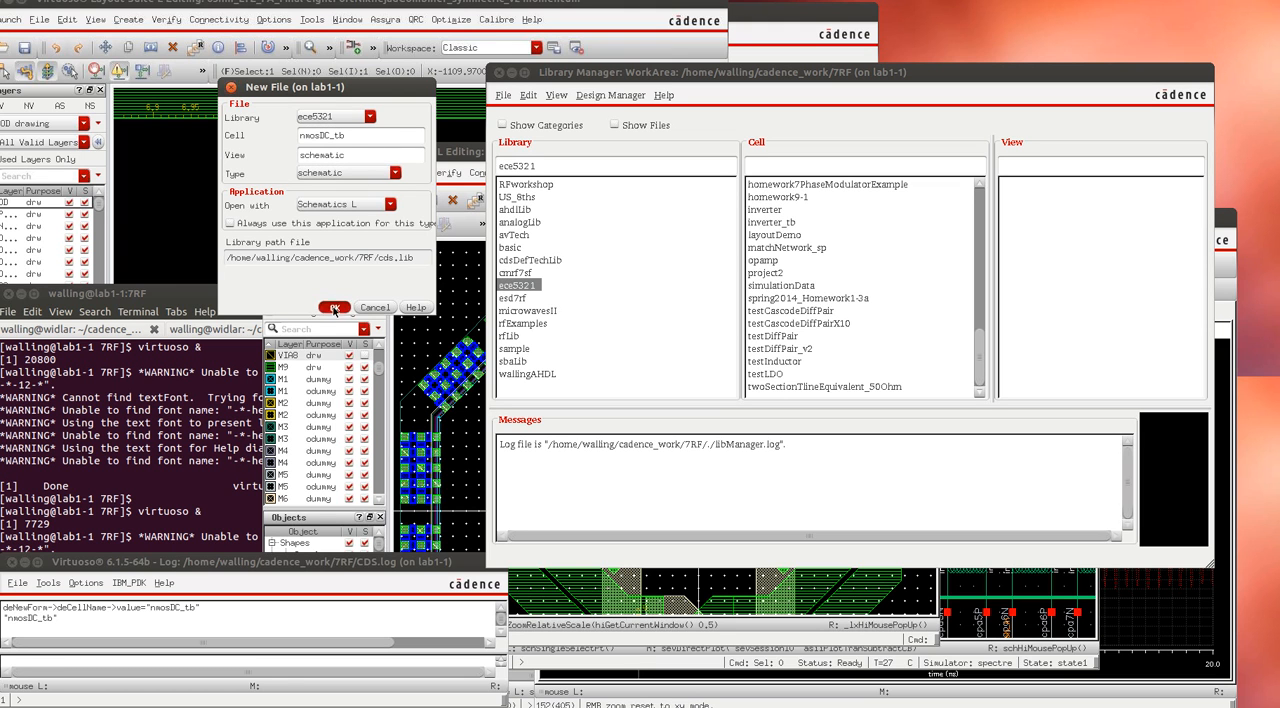
left_click(334, 308)
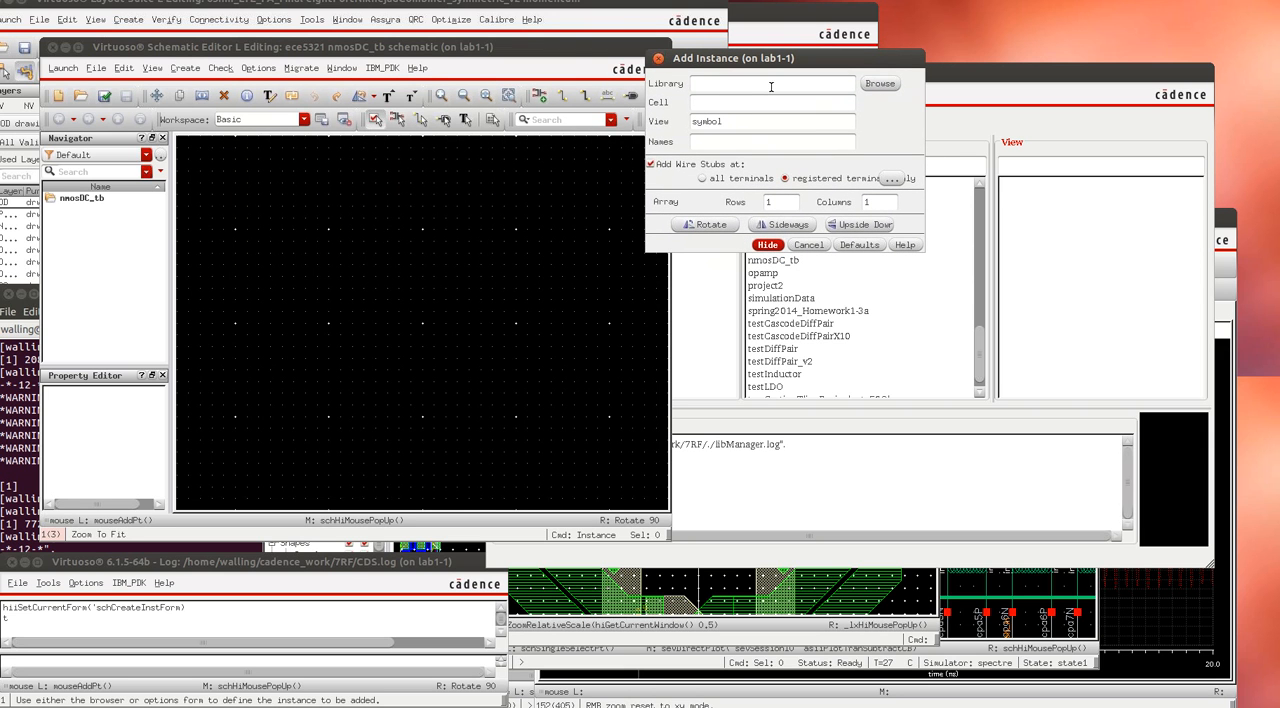
Load an nfet from cmrf7sf with 1u finger width and 10 fingers for placement
type("cl")
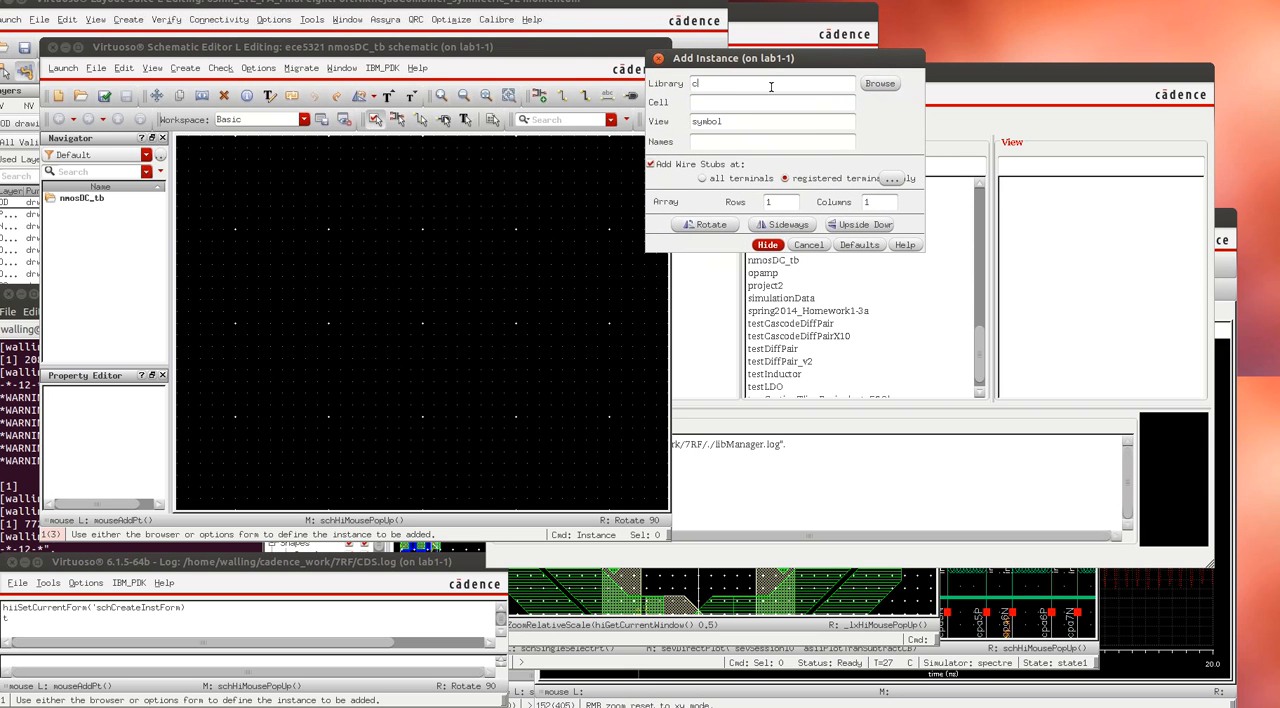
type("mrf7sf")
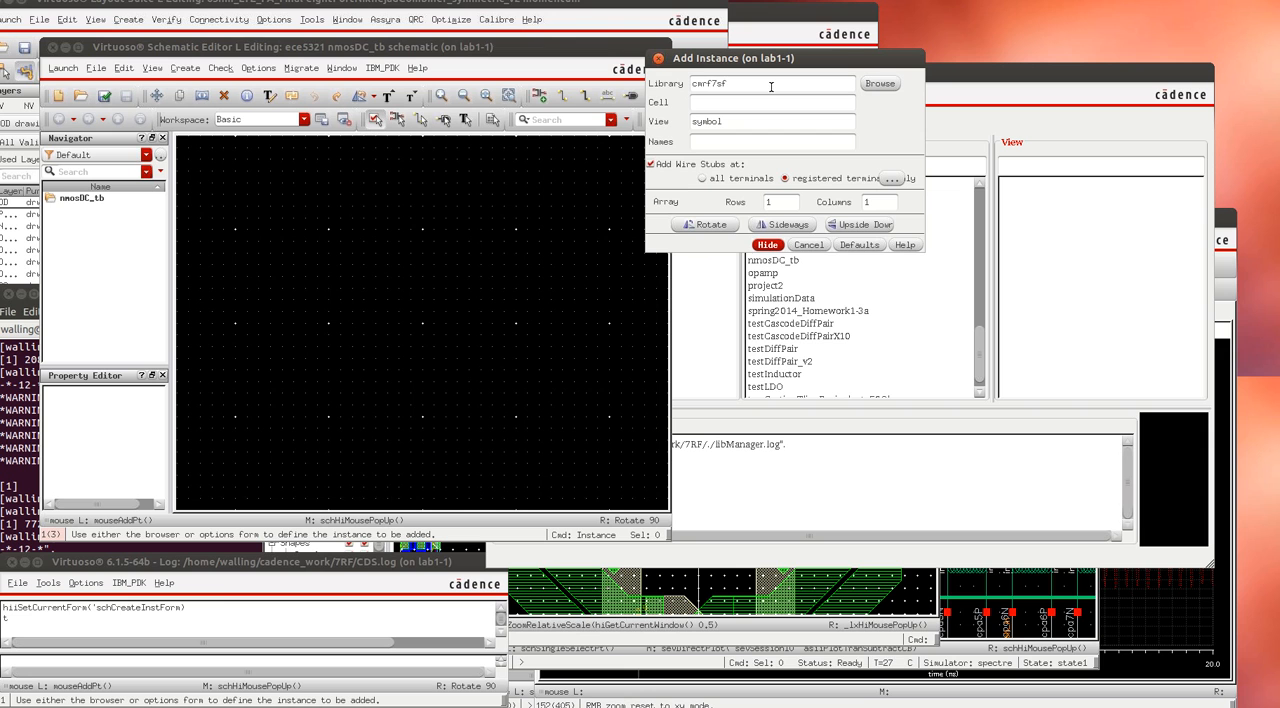
type("nfet")
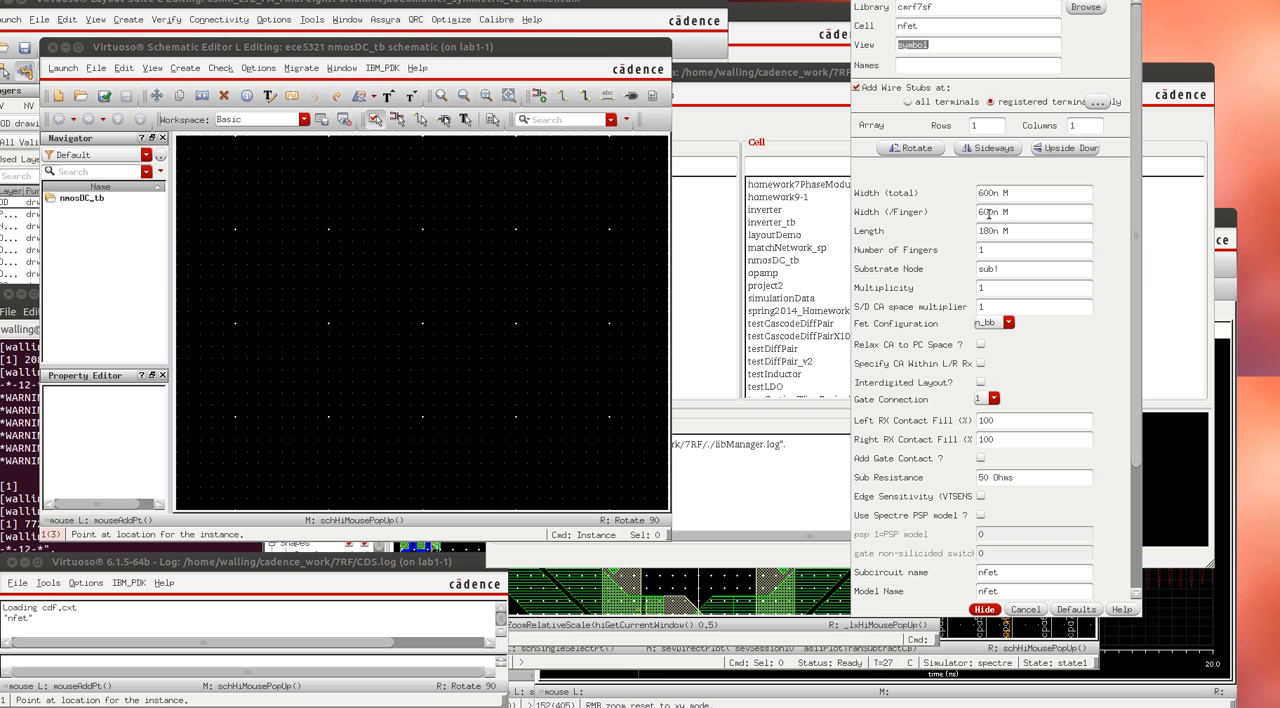
left_click(1010, 212)
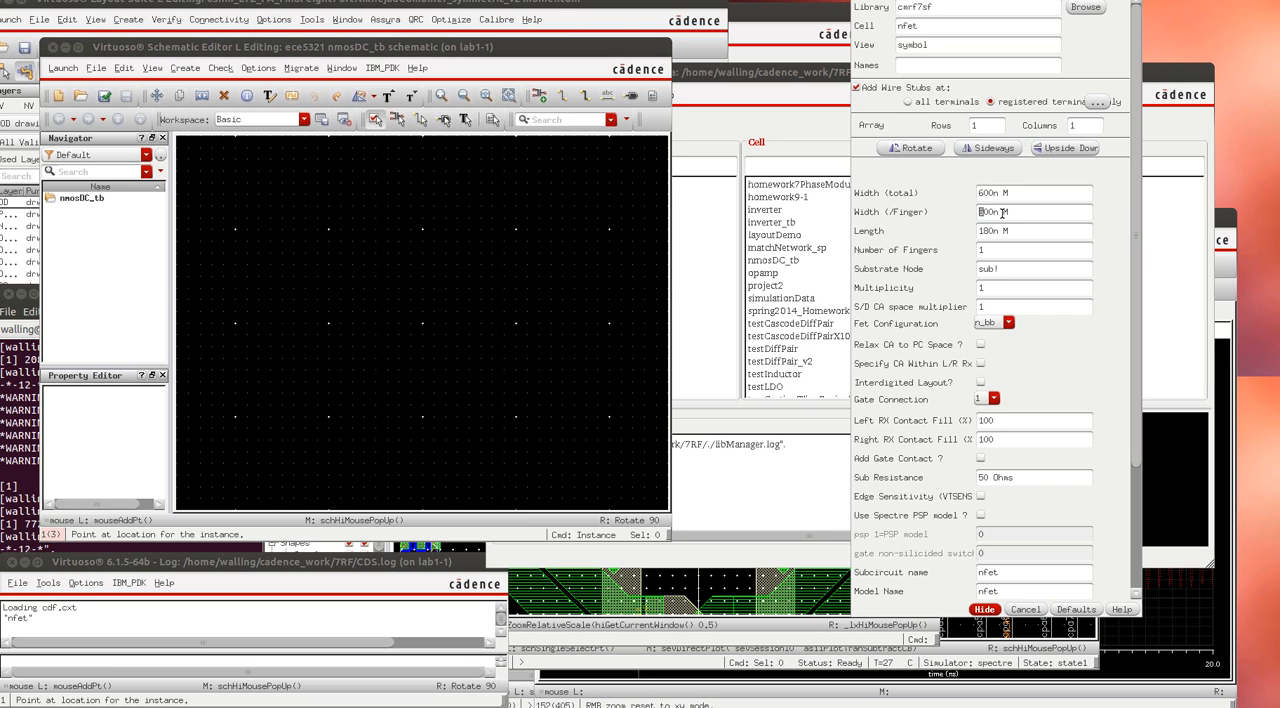
mouse_move(964, 230)
type("1u")
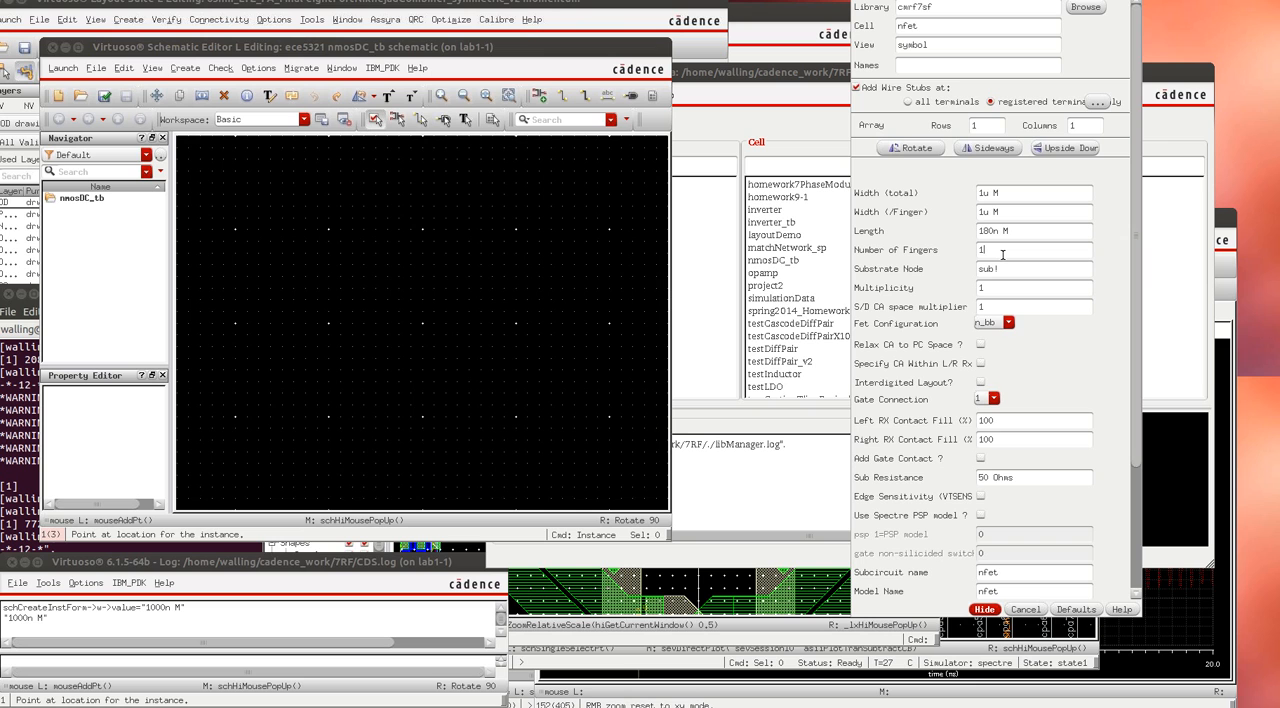
type("10")
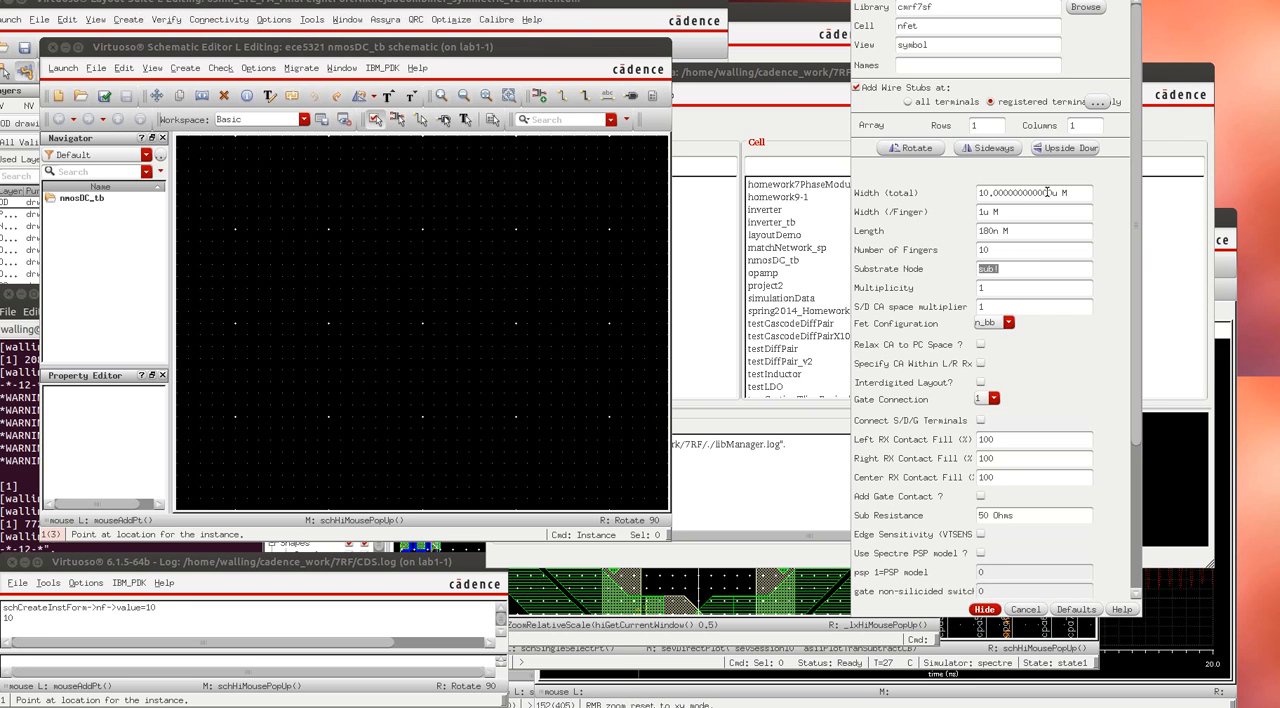
mouse_move(1018, 232)
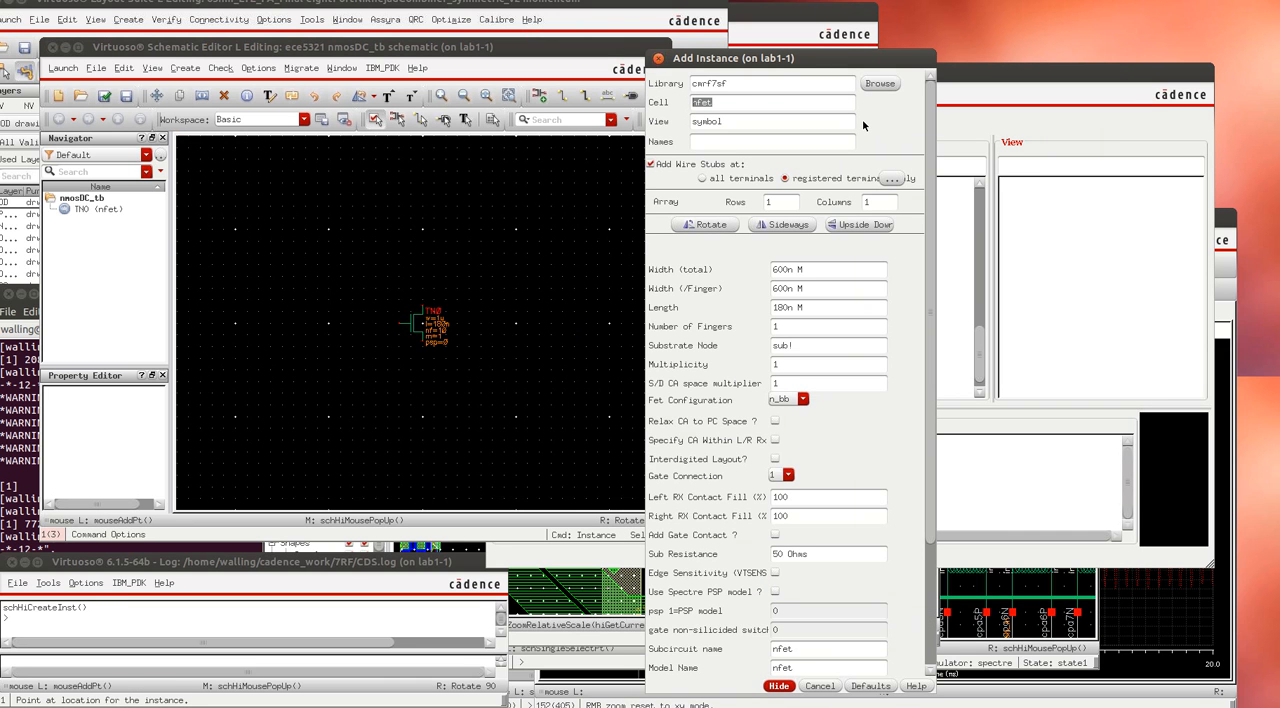
Place a cmrf7sf subc substrate contact beside the nfet transistor
type("sul")
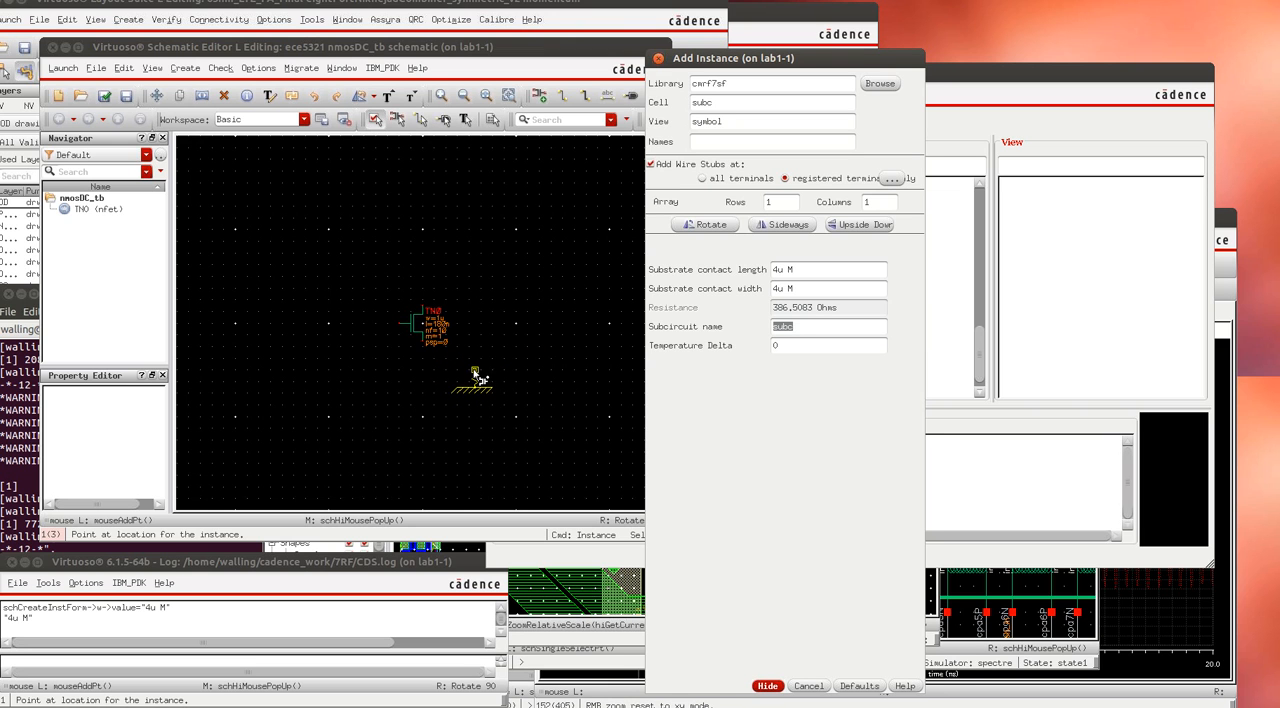
left_click(490, 376)
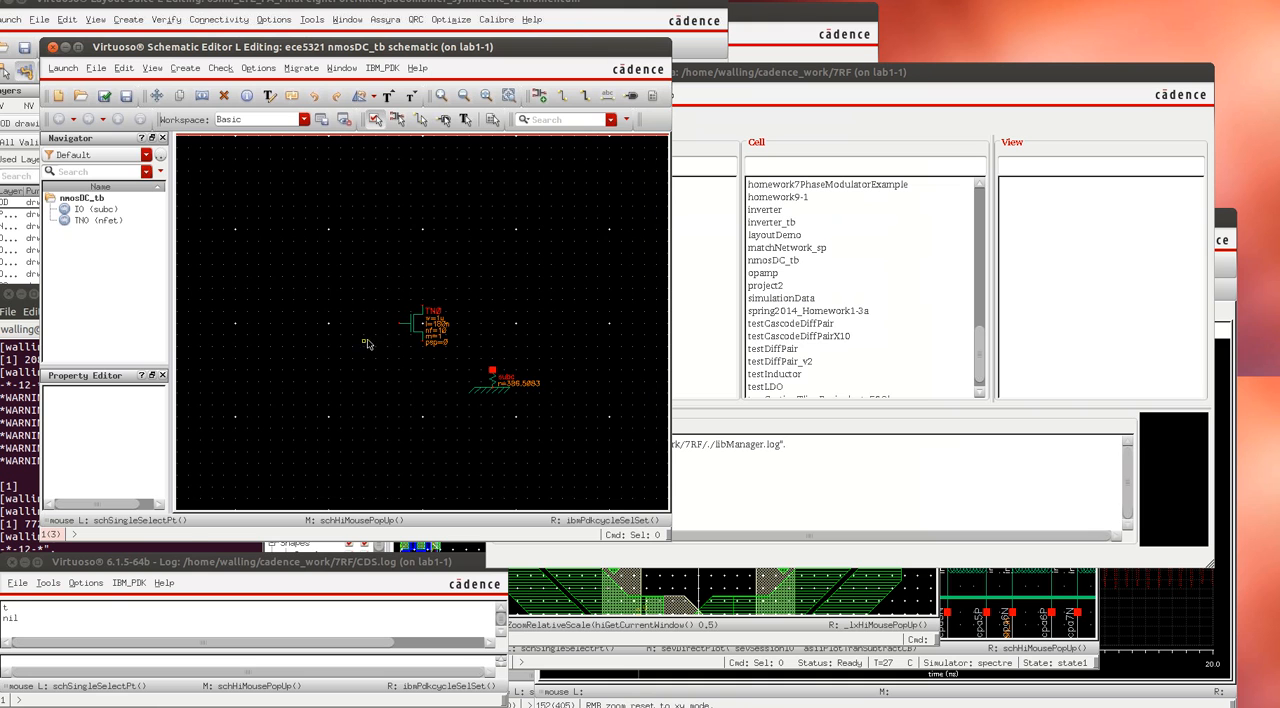
mouse_move(436, 350)
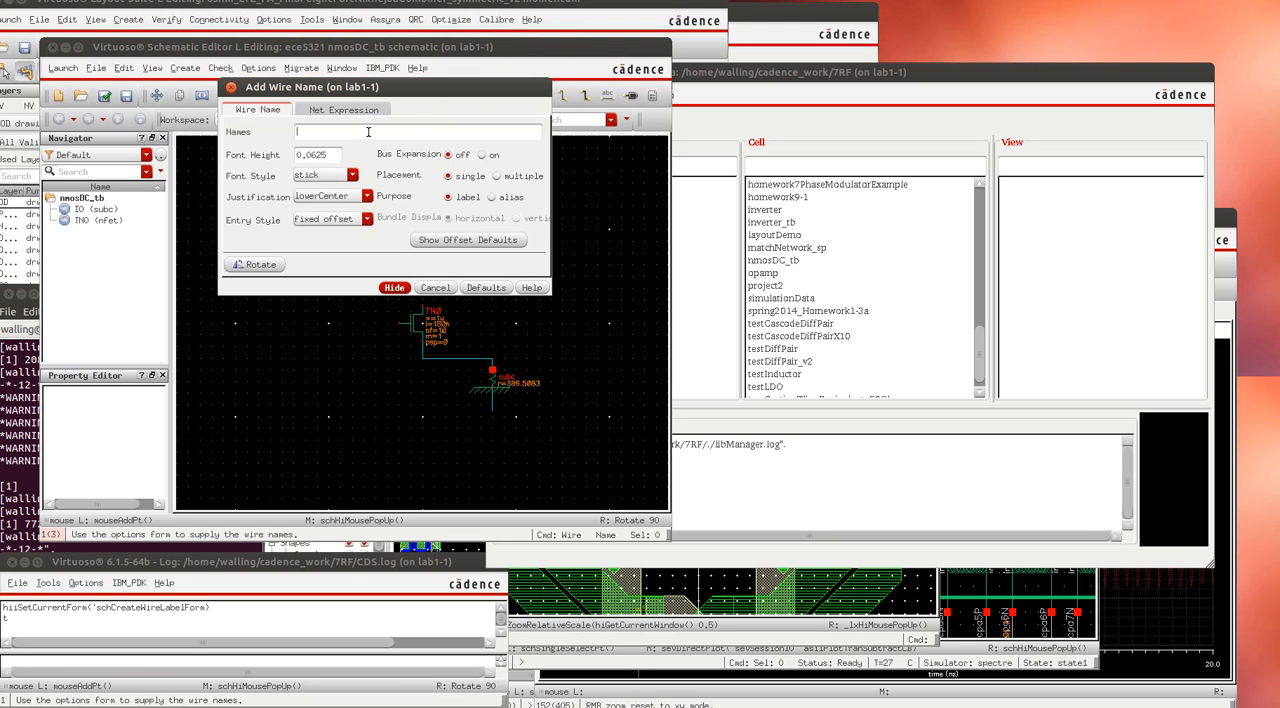
Label the substrate net sub! and check the schematic: 0 errors, 2 warnings
type("sub!")
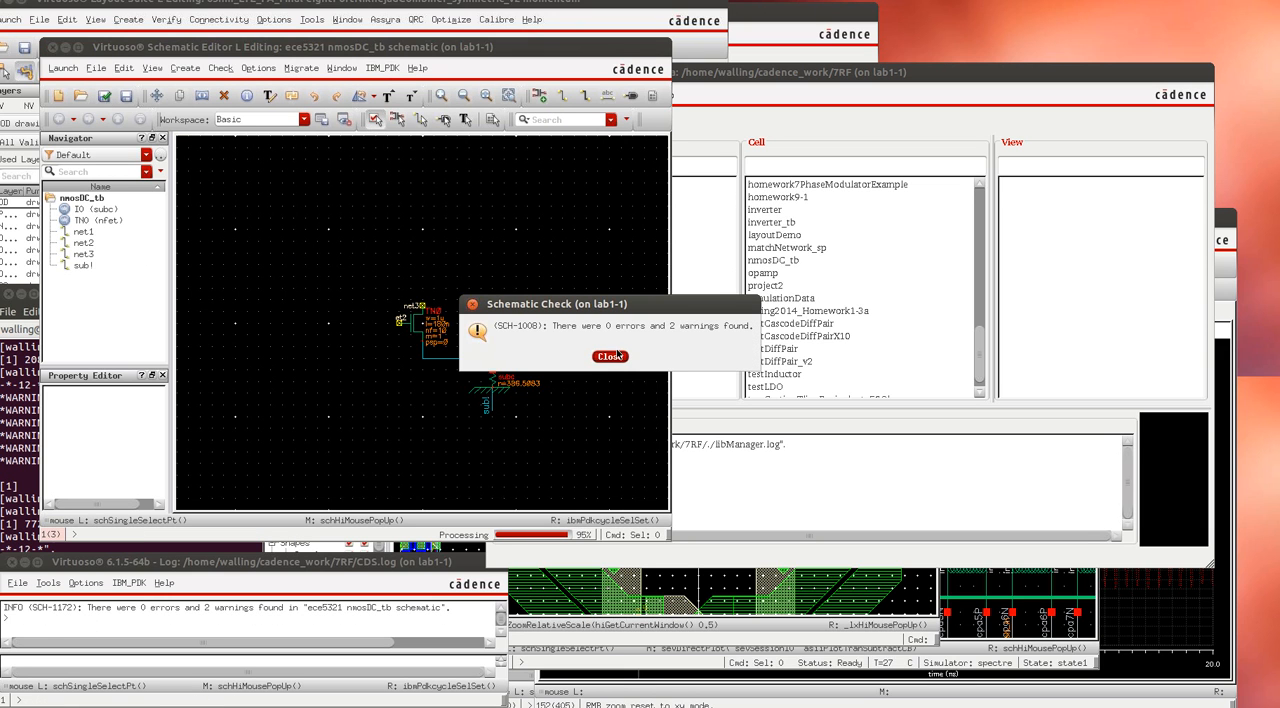
Dismiss the check results and place several analogLib gnd symbols around the transistor
left_click(610, 356)
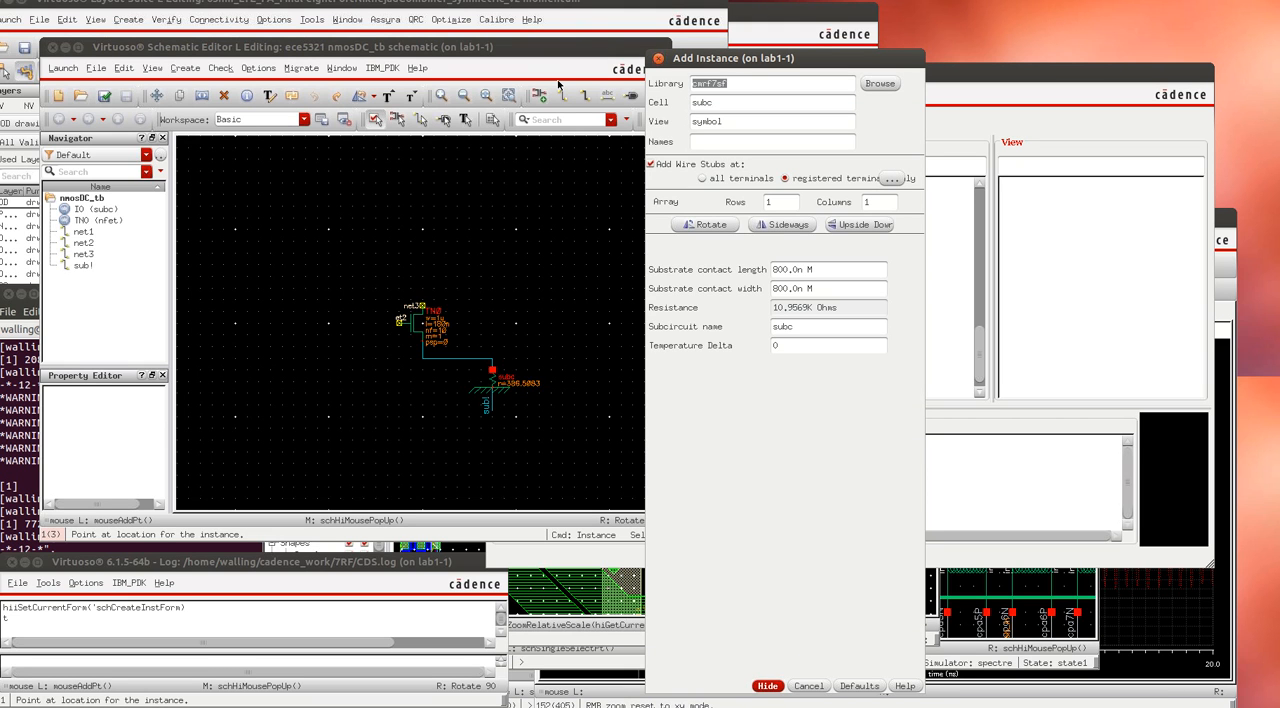
type("analoL")
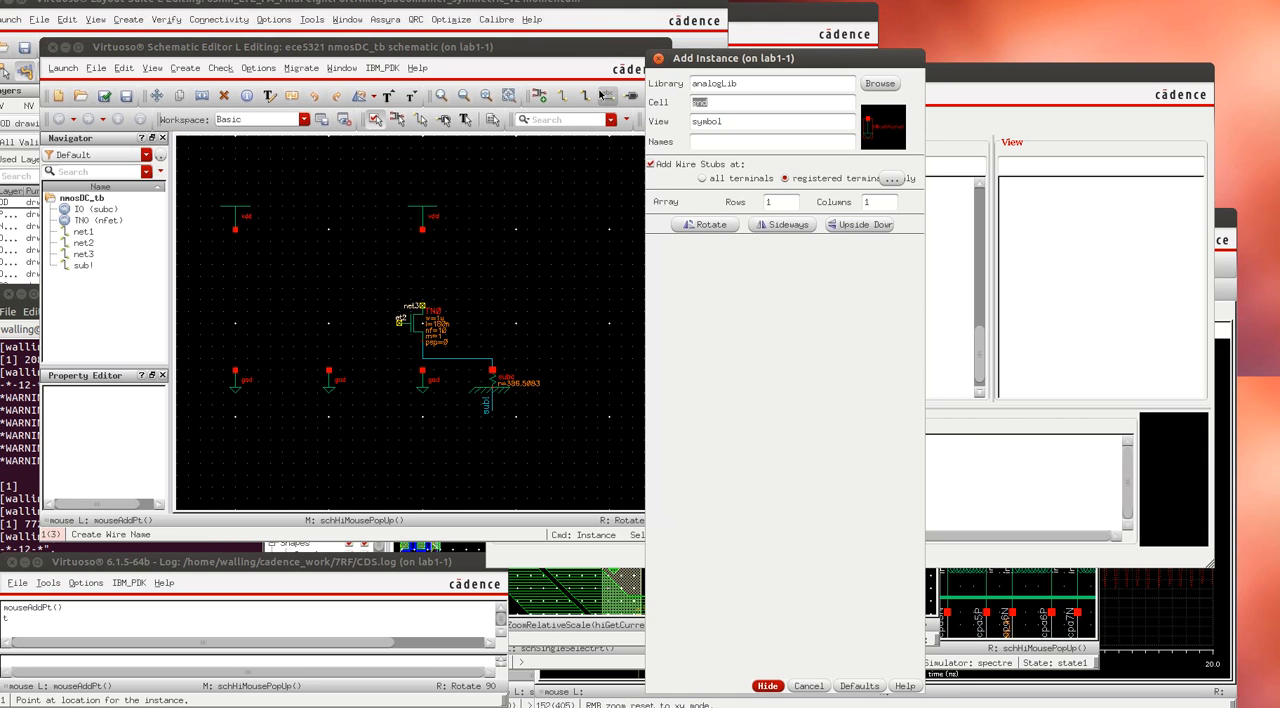
Place two analogLib vdc sources with DC voltage vds, wire them to the transistor and save
type("vdc")
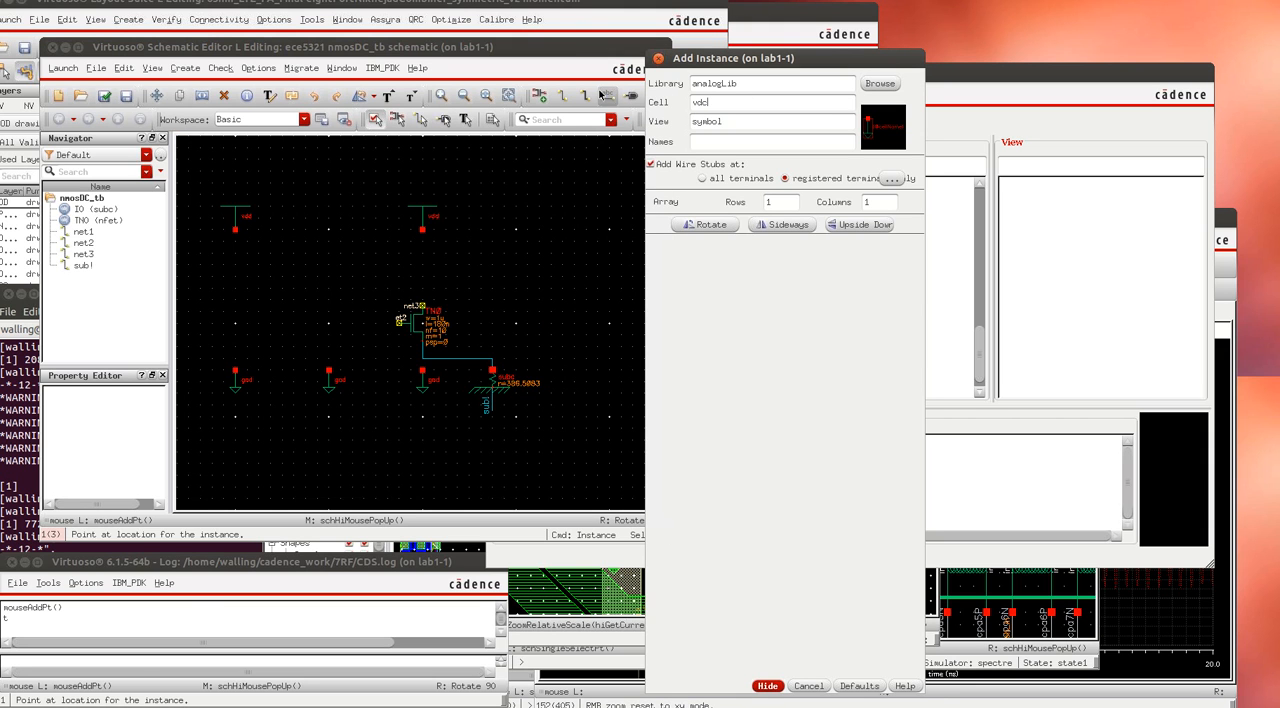
type("vdc")
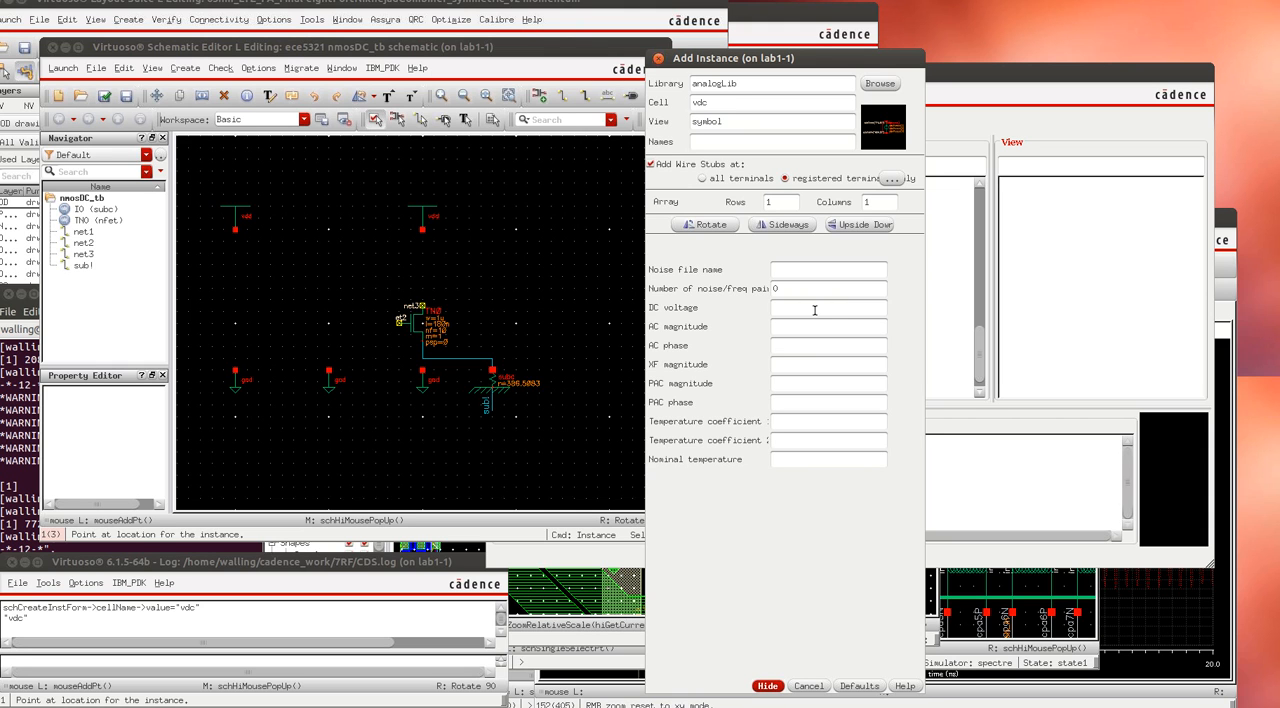
type("vds V")
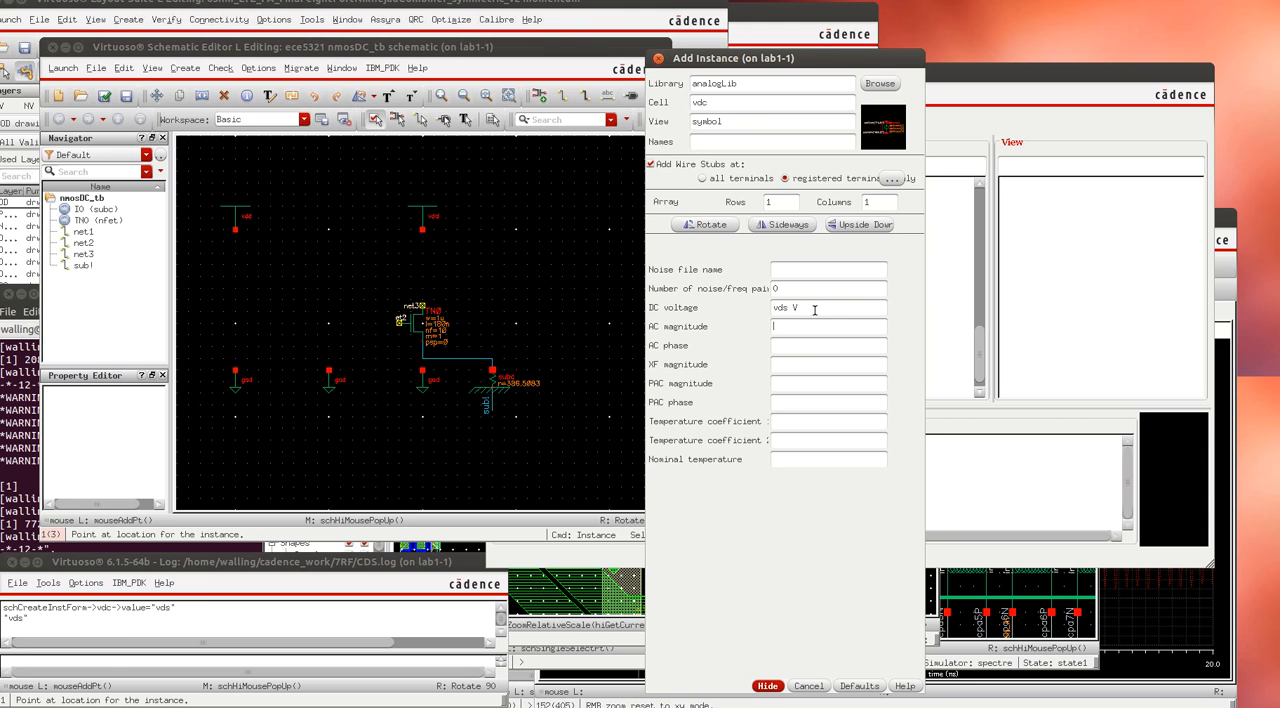
mouse_move(236, 320)
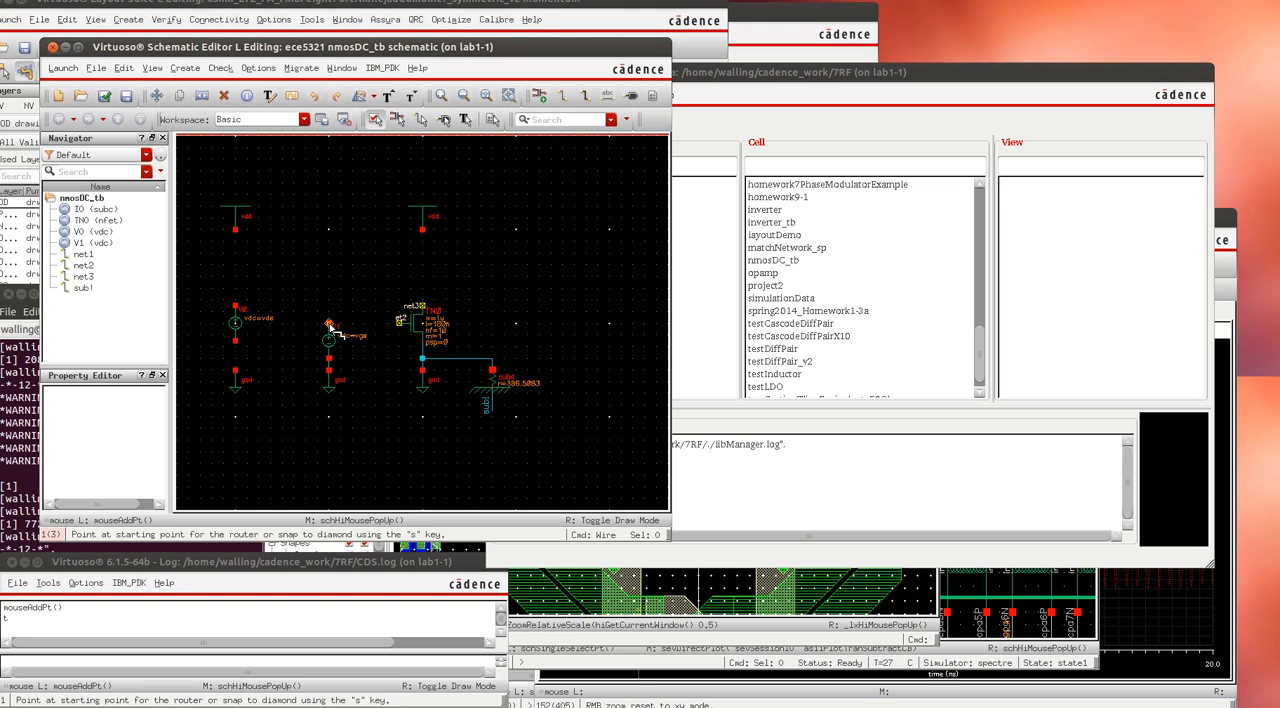
left_click(420, 232)
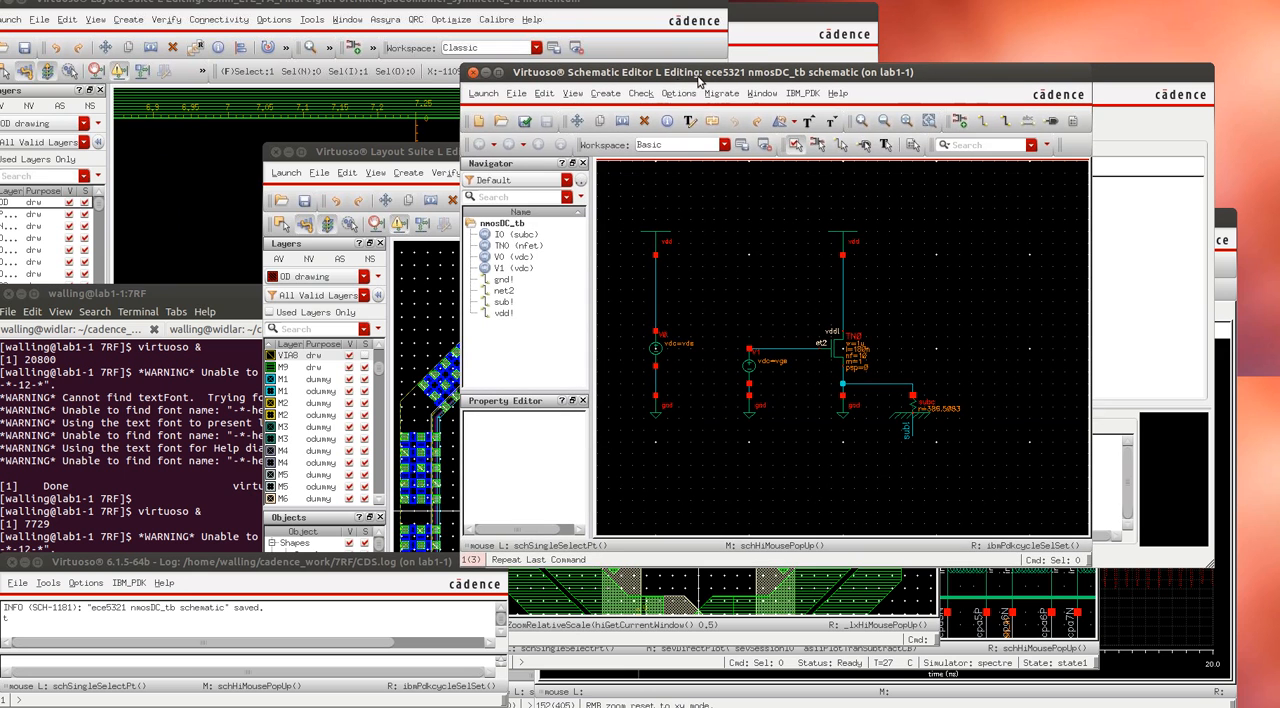
left_click(484, 94)
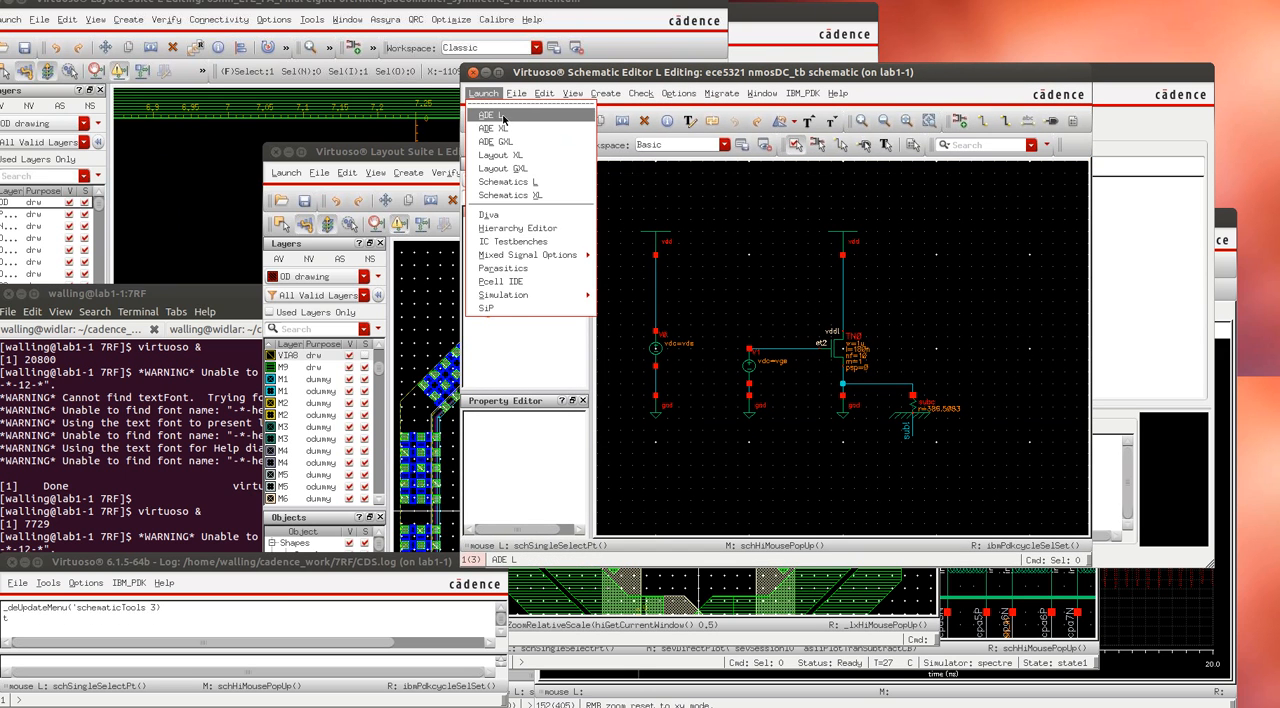
Launch ADE for nmosDC_tb and load the saved session state for the cell
left_click(490, 114)
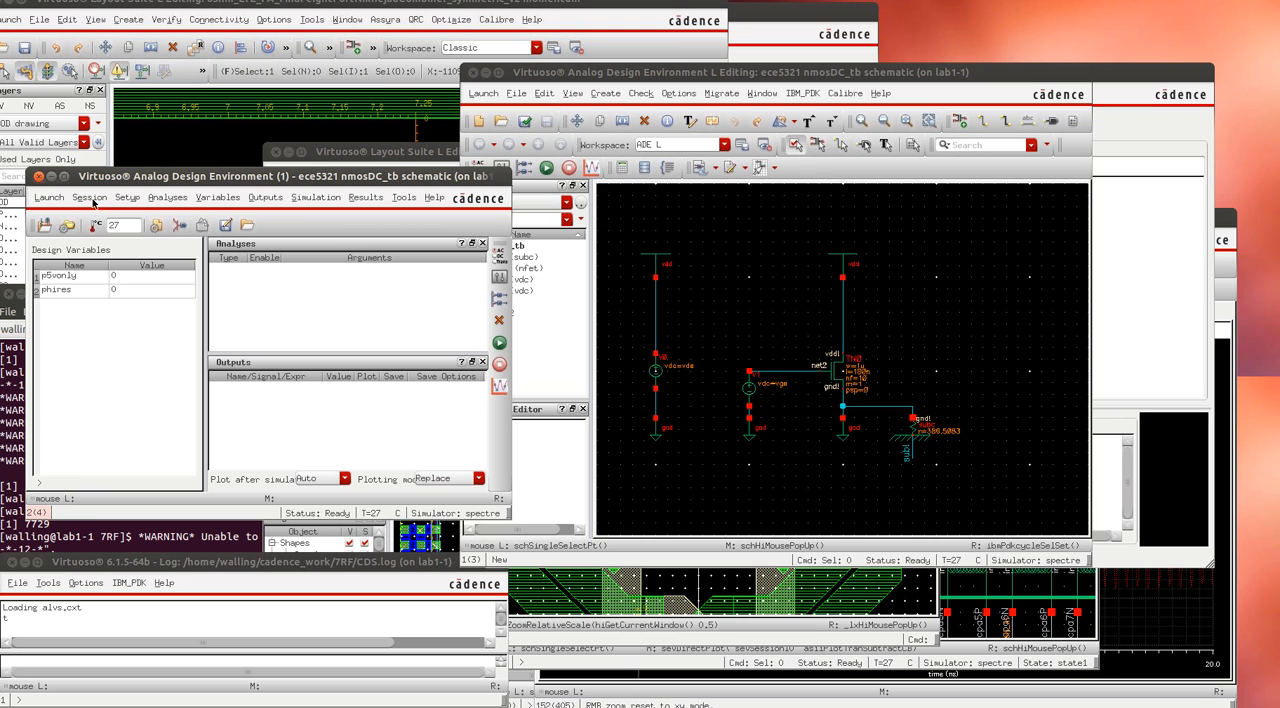
left_click(88, 196)
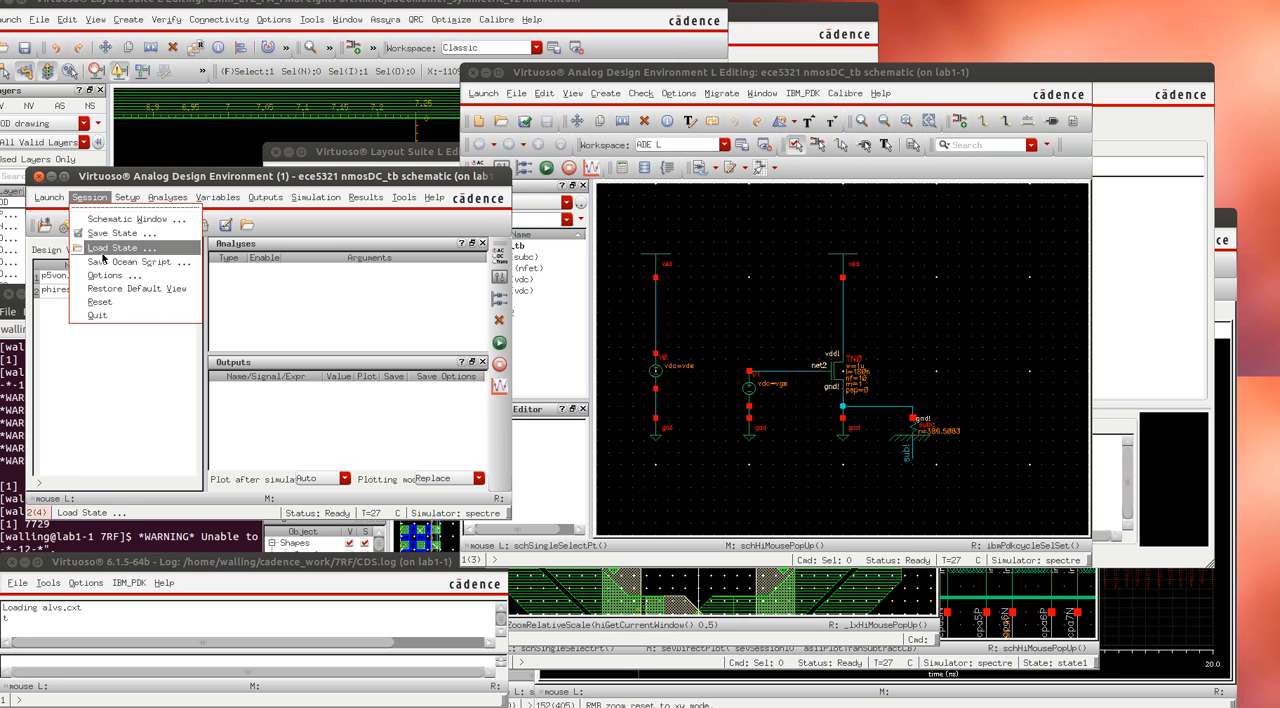
left_click(116, 246)
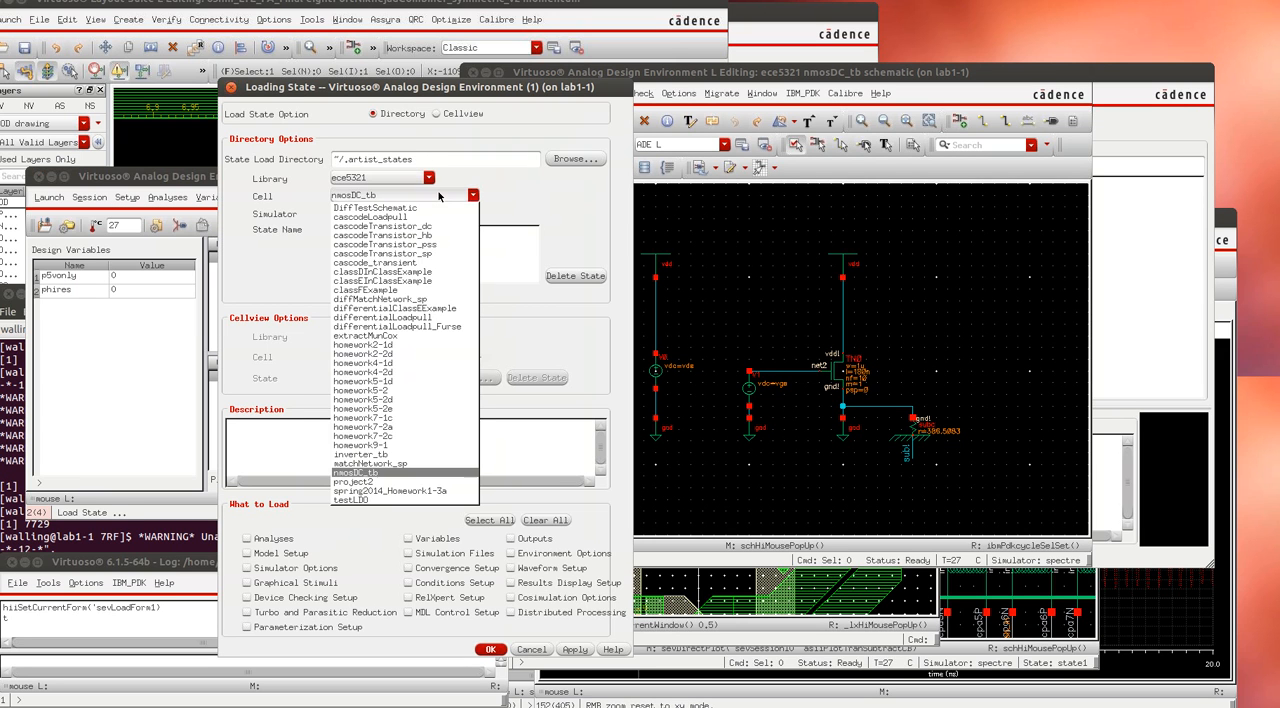
left_click(370, 216)
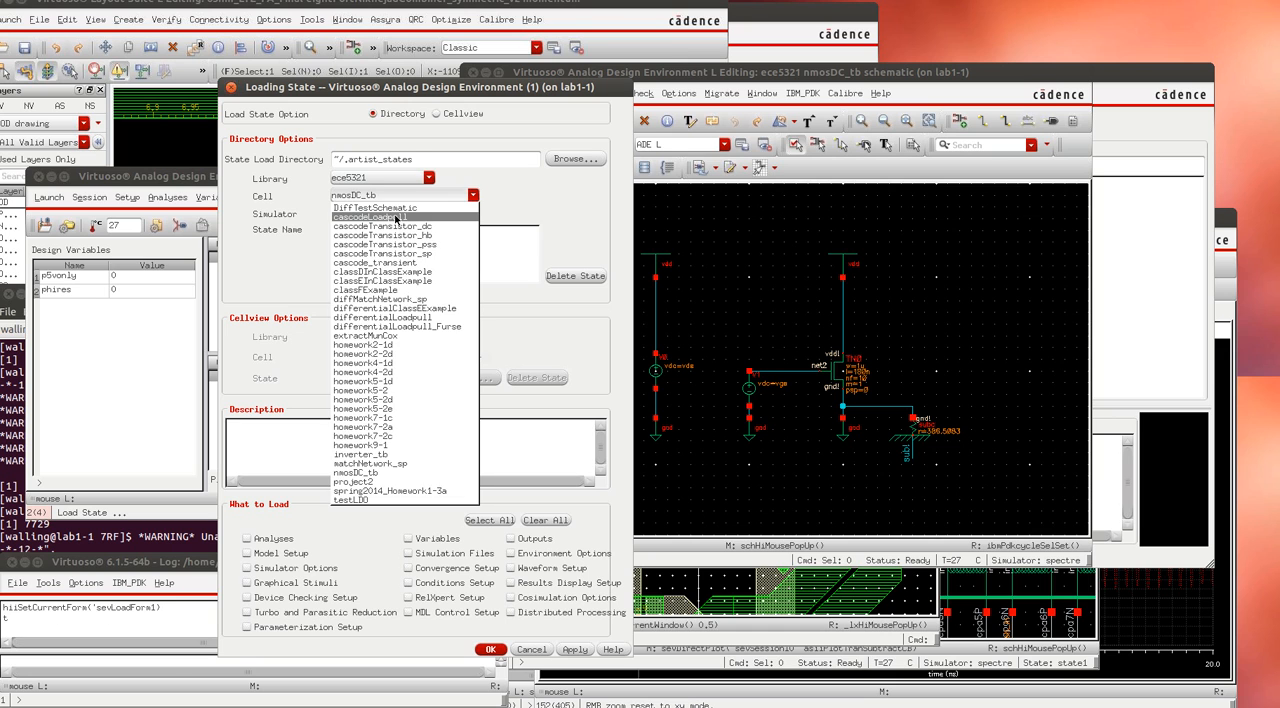
left_click(370, 216)
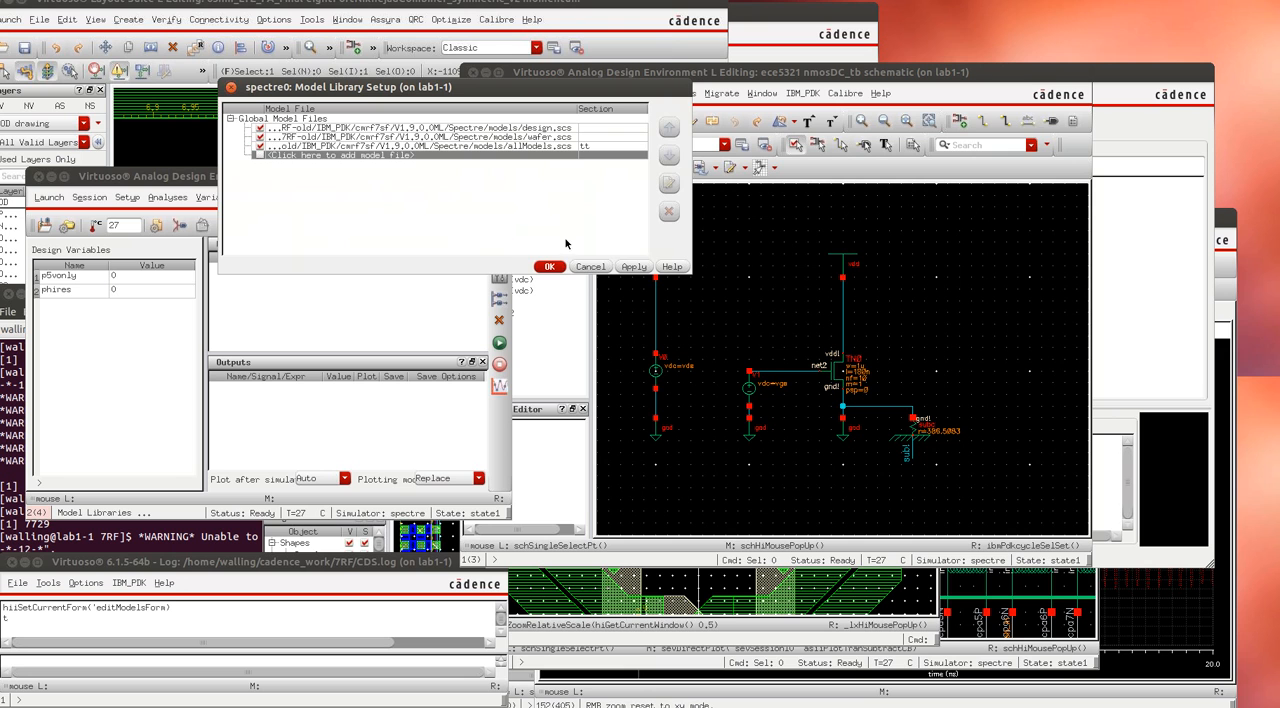
Accept the model libraries and set design variable vds/vgs value 1.3
left_click(548, 266)
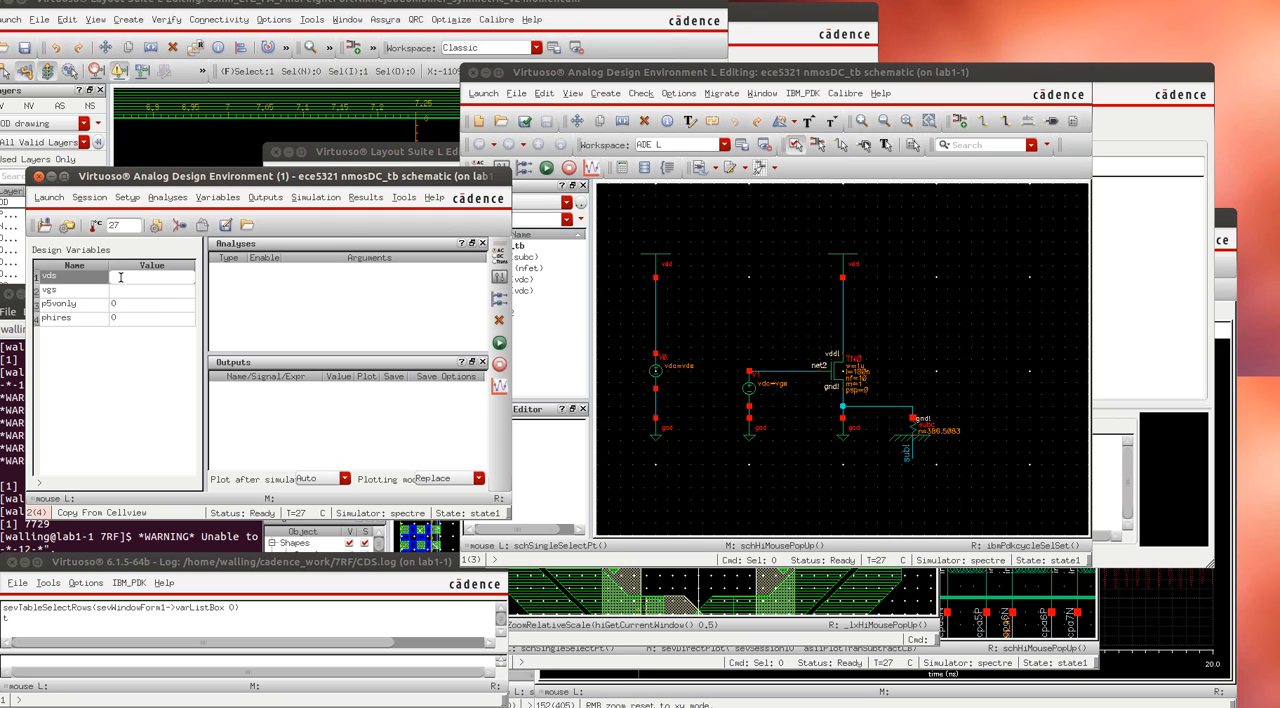
type("1.3")
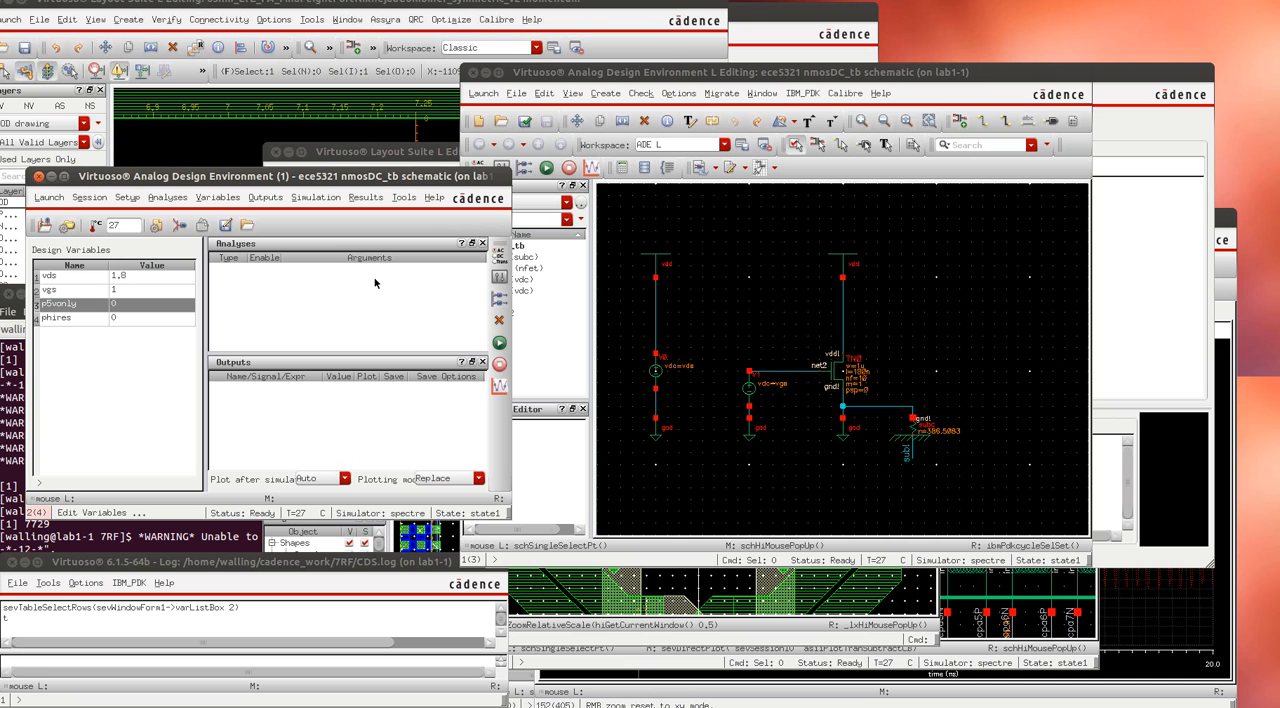
left_click(168, 196)
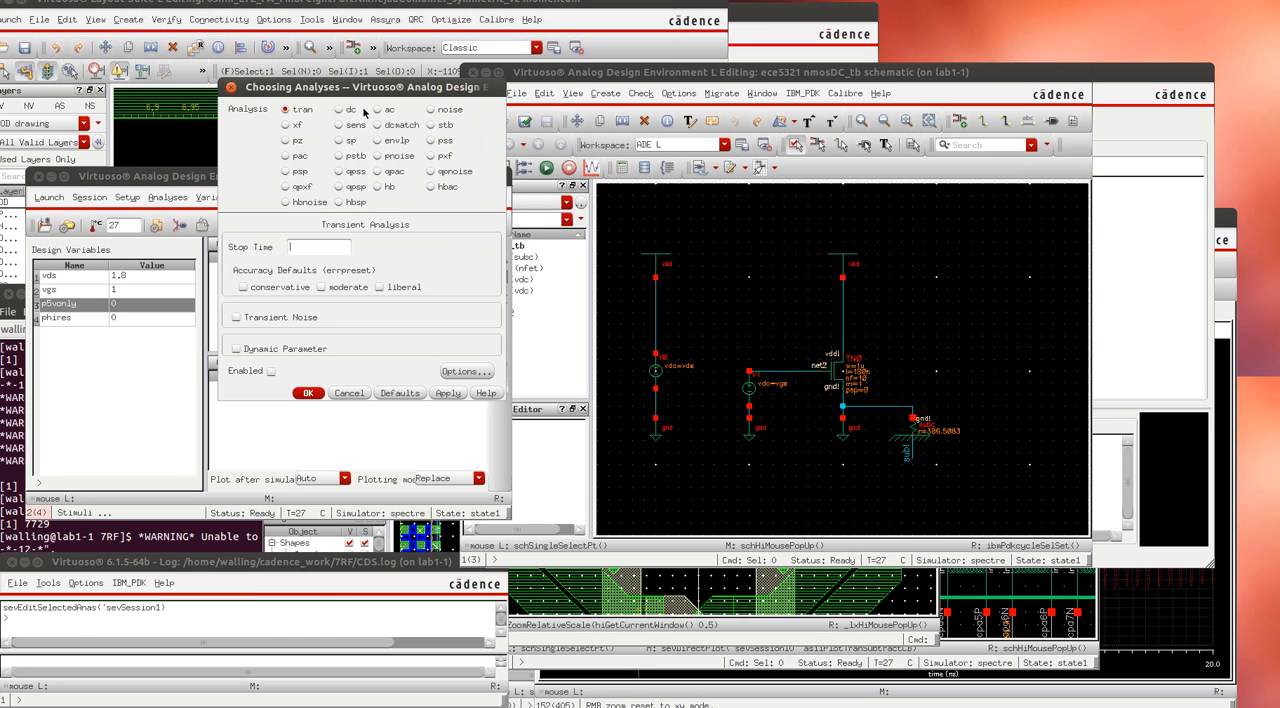
Add an enabled dc analysis with Save DC Operating Point ticked
left_click(340, 108)
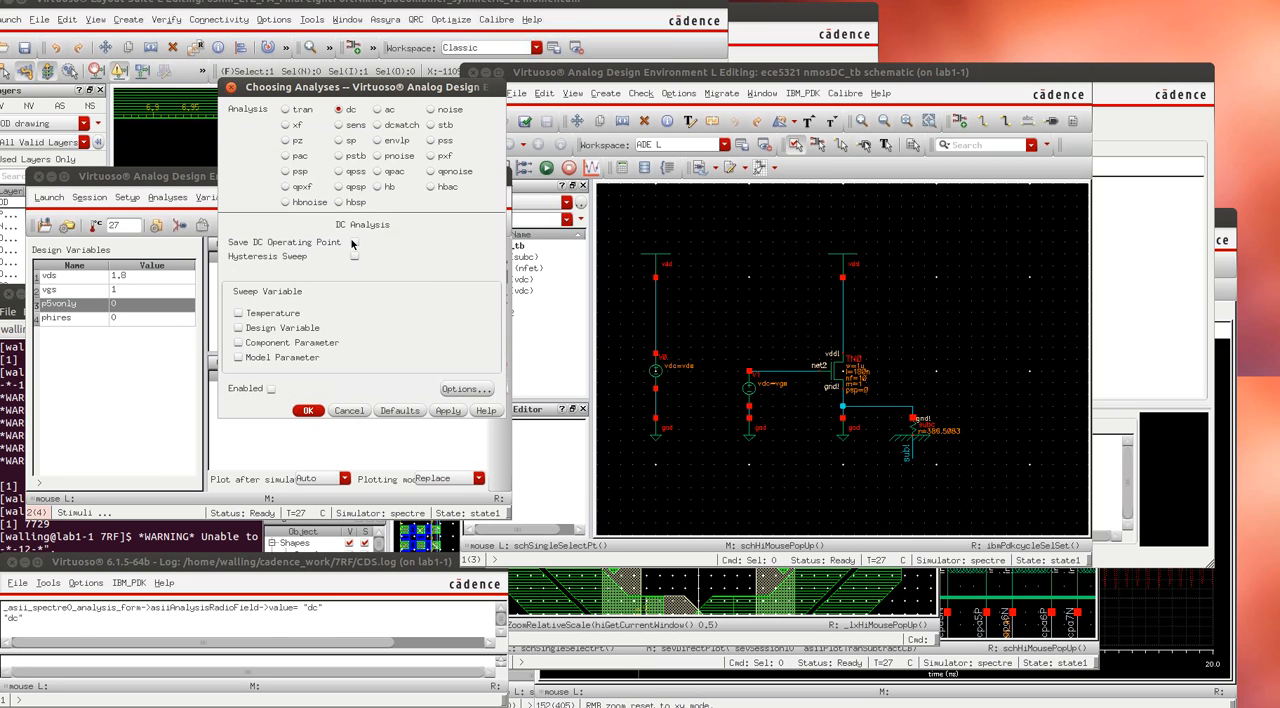
left_click(354, 242)
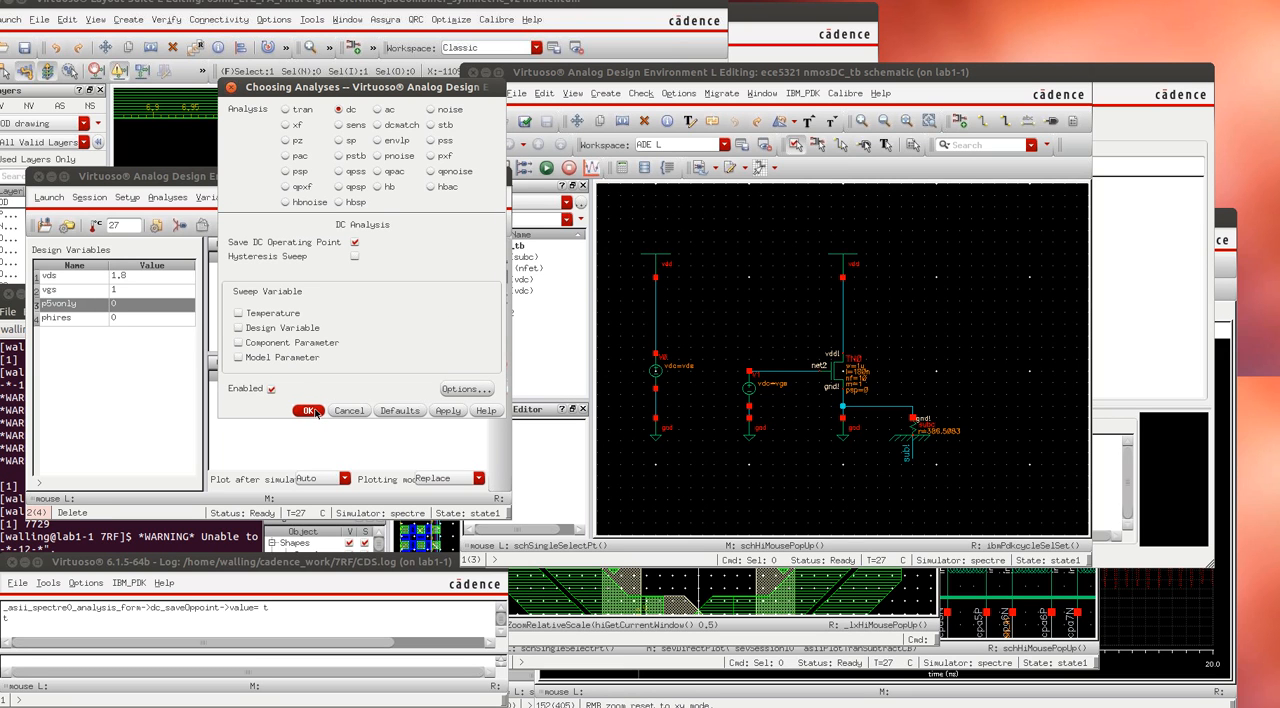
left_click(308, 410)
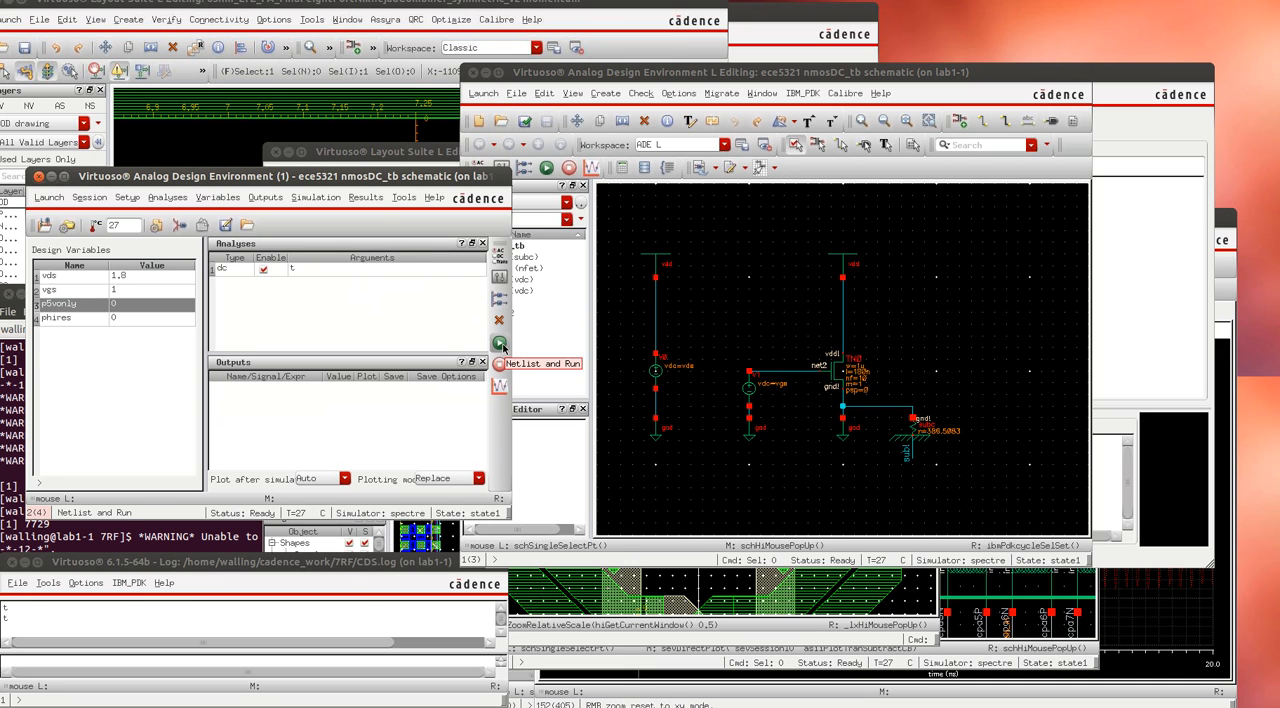
Netlist and run the DC simulation, converging in 7 iterations
left_click(500, 364)
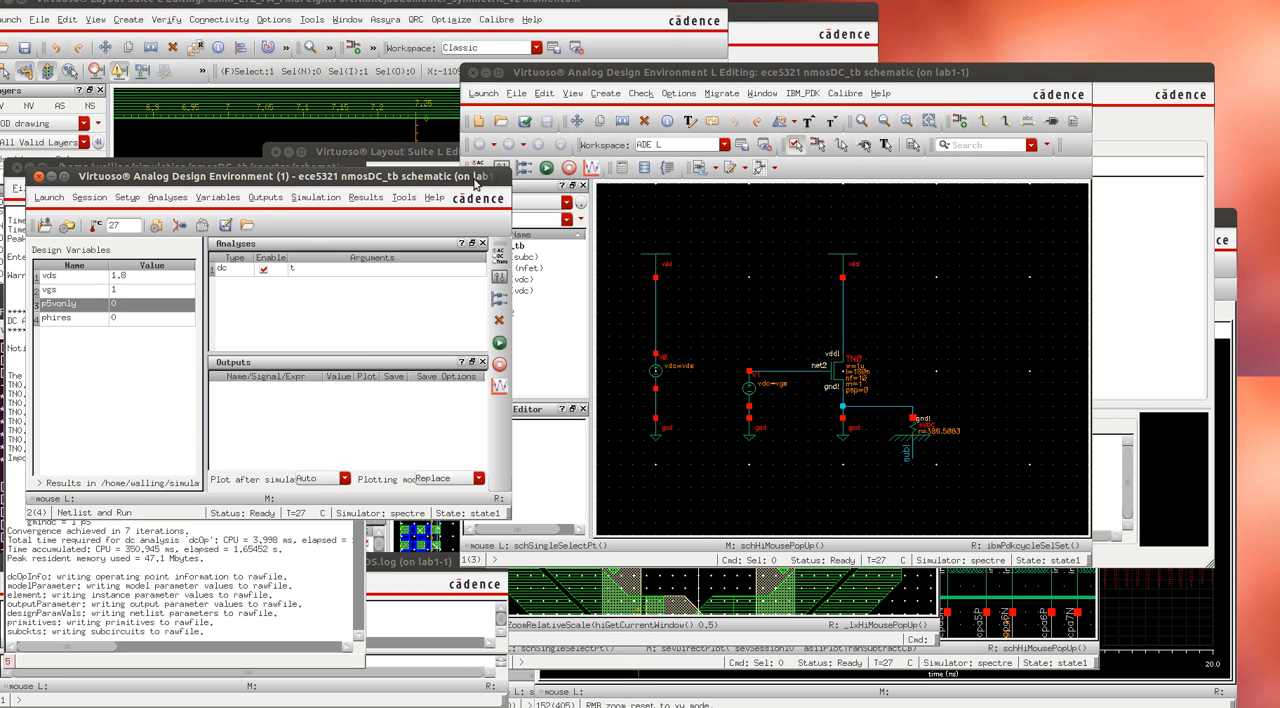
left_click(364, 196)
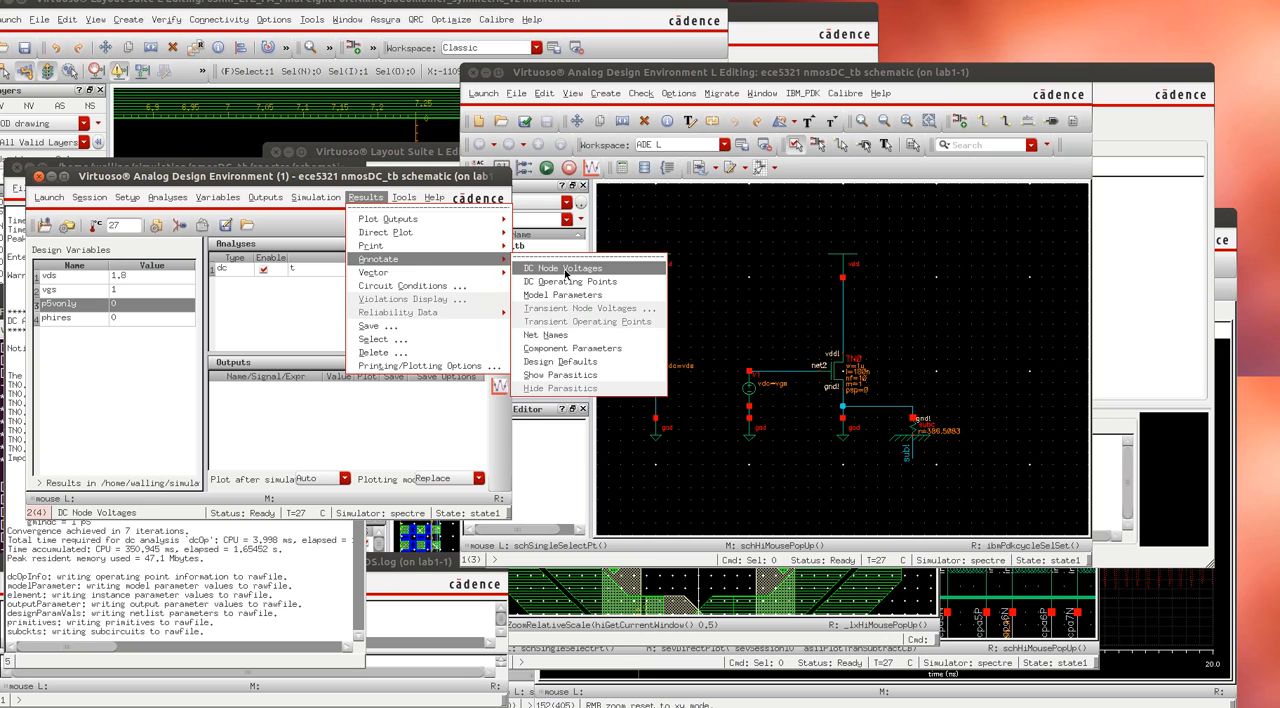
Annotate the transistor with its DC operating point: ids 2.097m, vgs 999.5m, vds 1.799, gm 4.626m
left_click(568, 280)
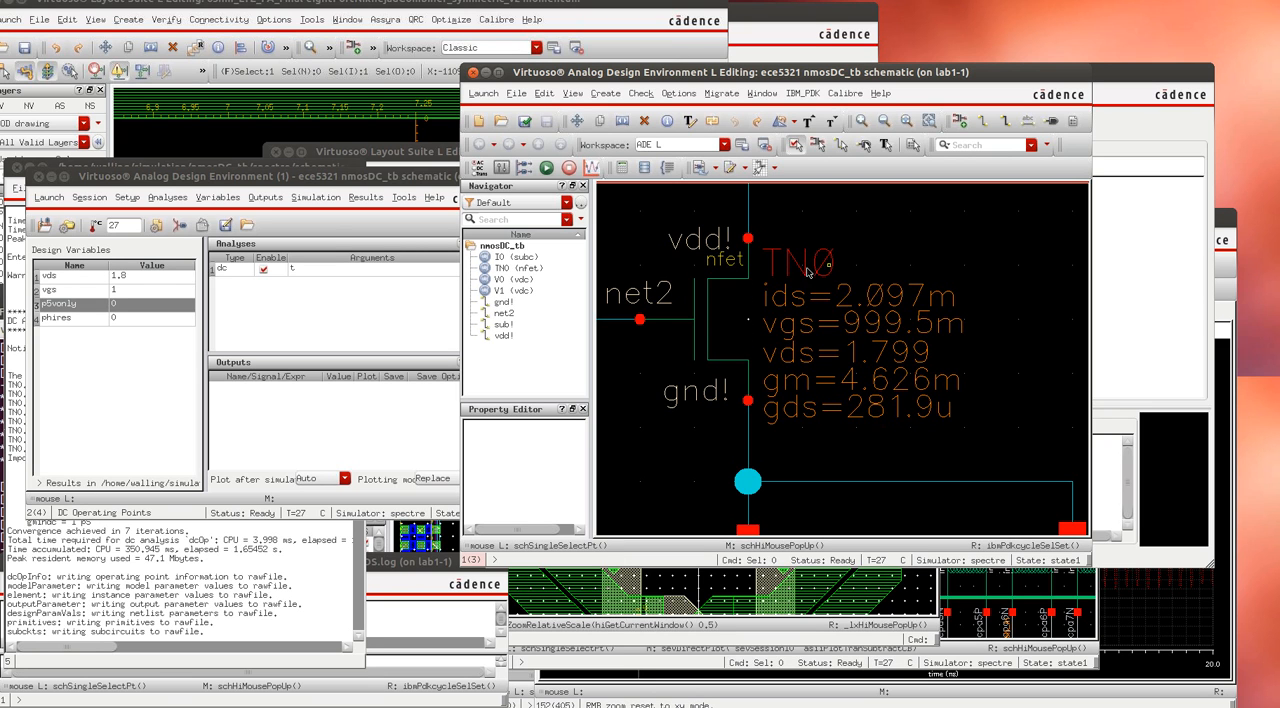
mouse_move(932, 296)
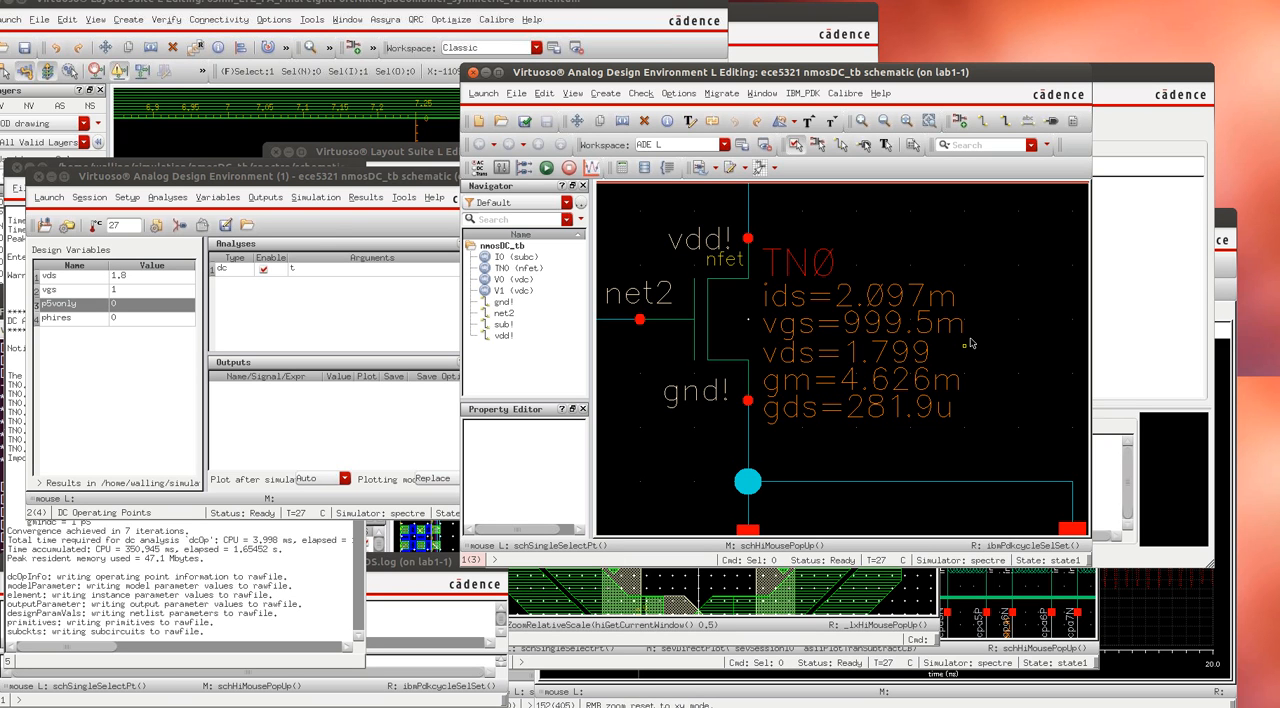
mouse_move(852, 406)
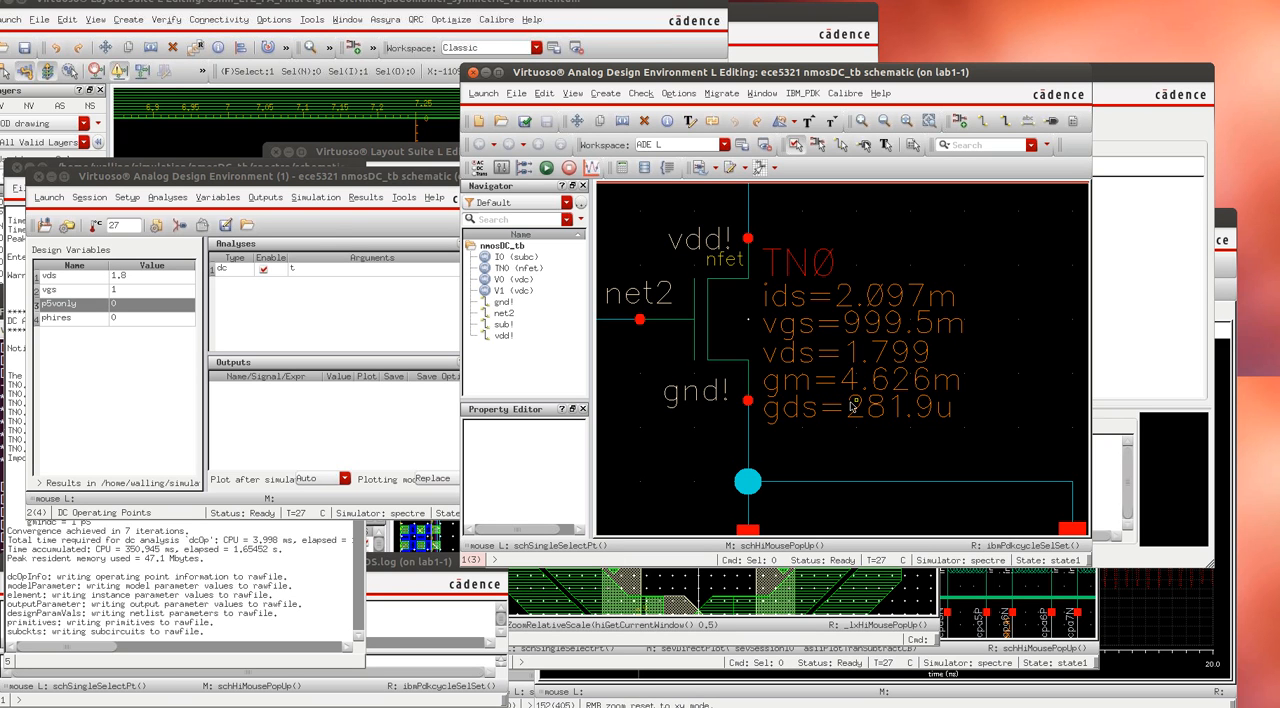
mouse_move(836, 380)
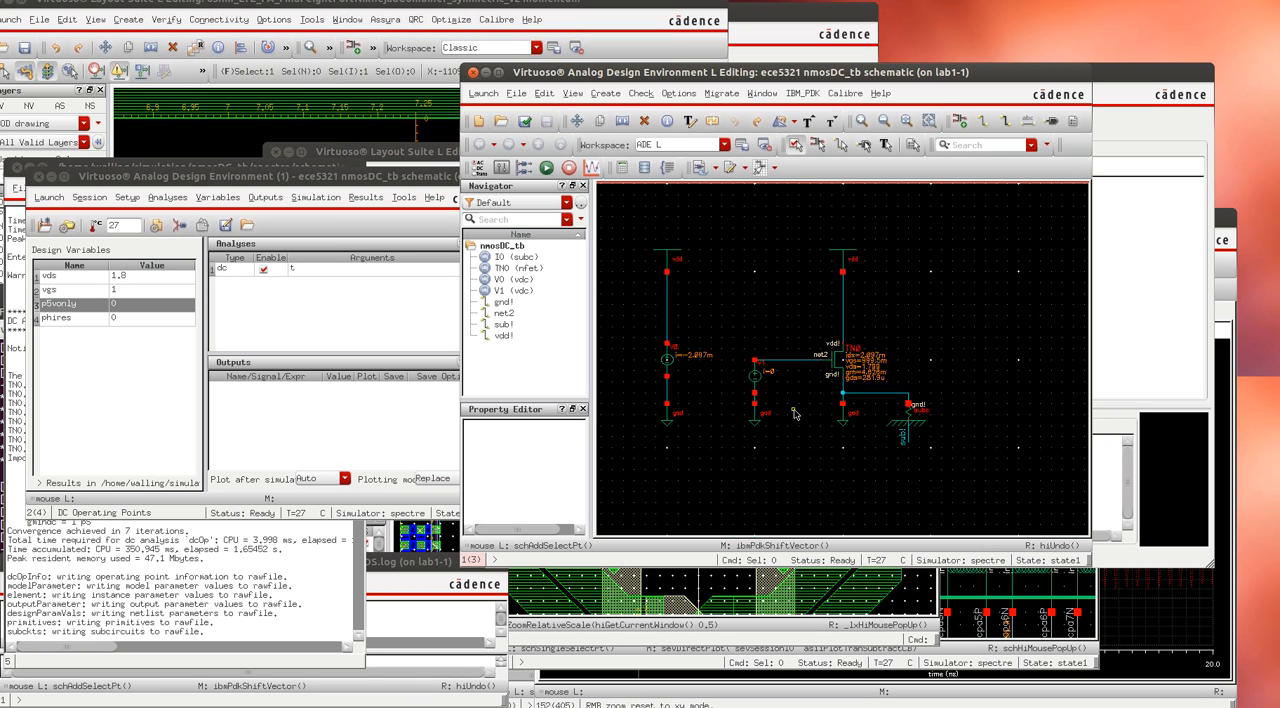
Print the transistor's full DC operating point listing from the Results menu
left_click(364, 196)
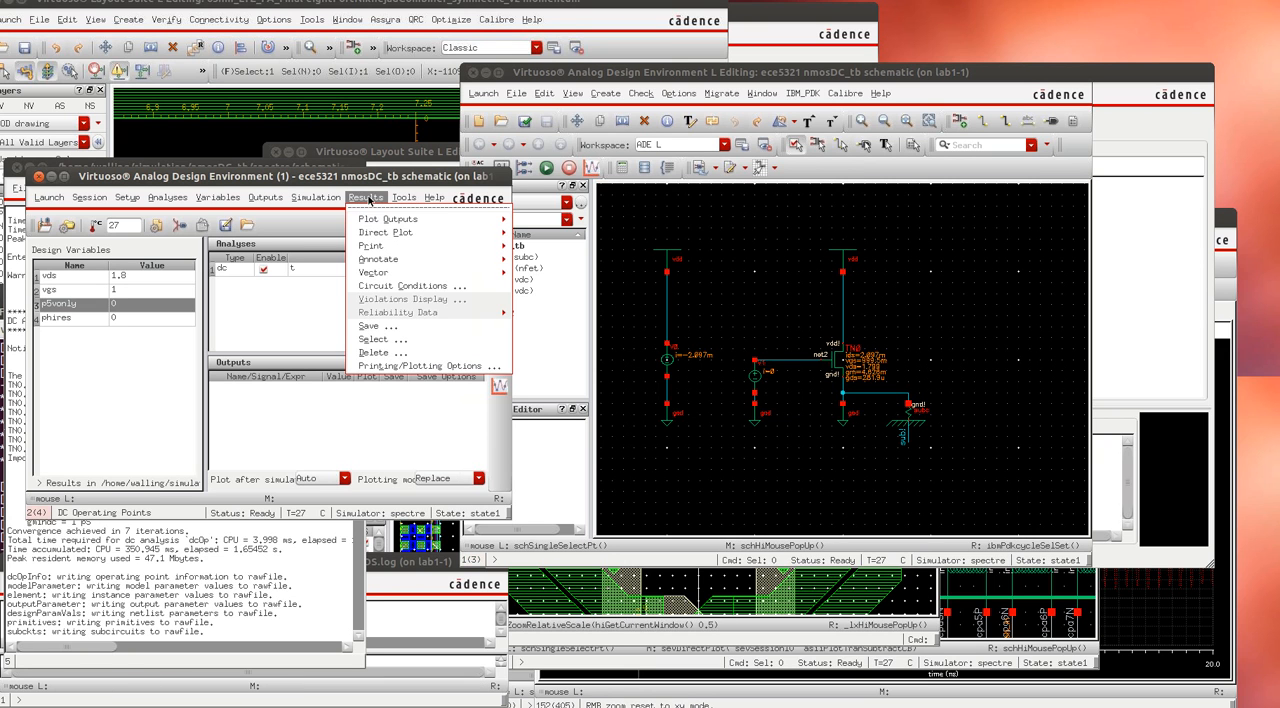
mouse_move(384, 232)
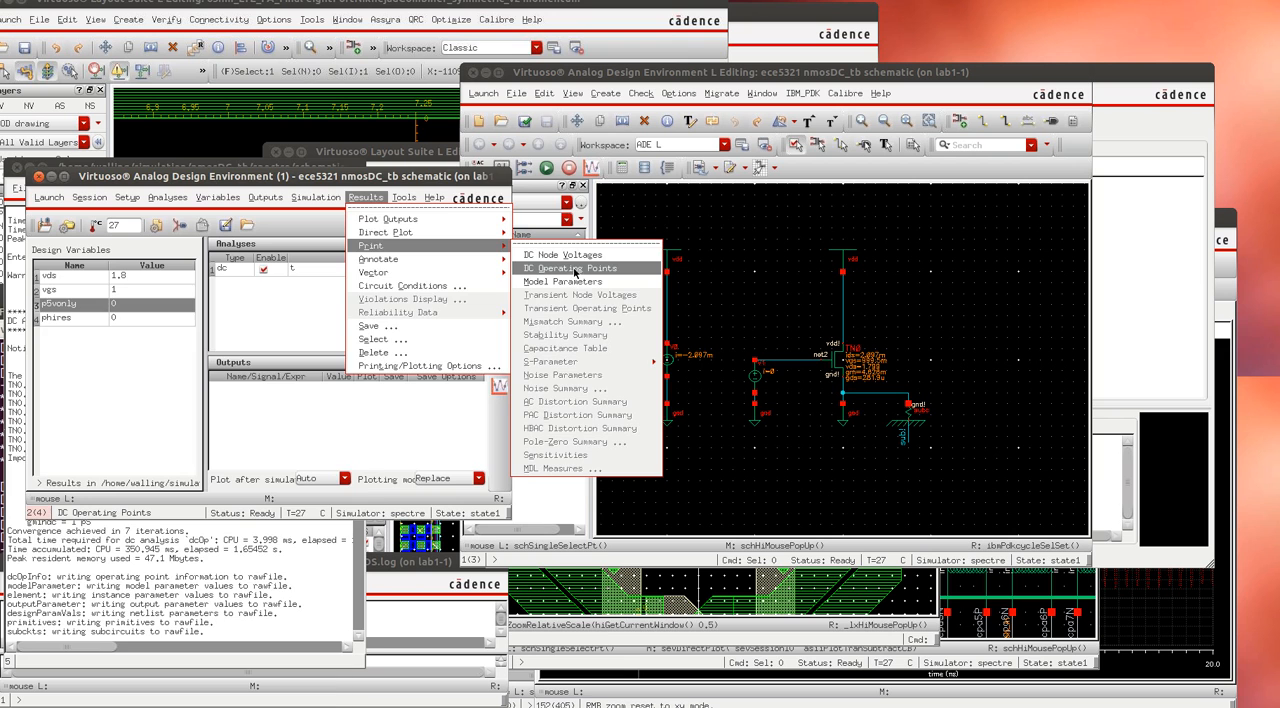
left_click(572, 268)
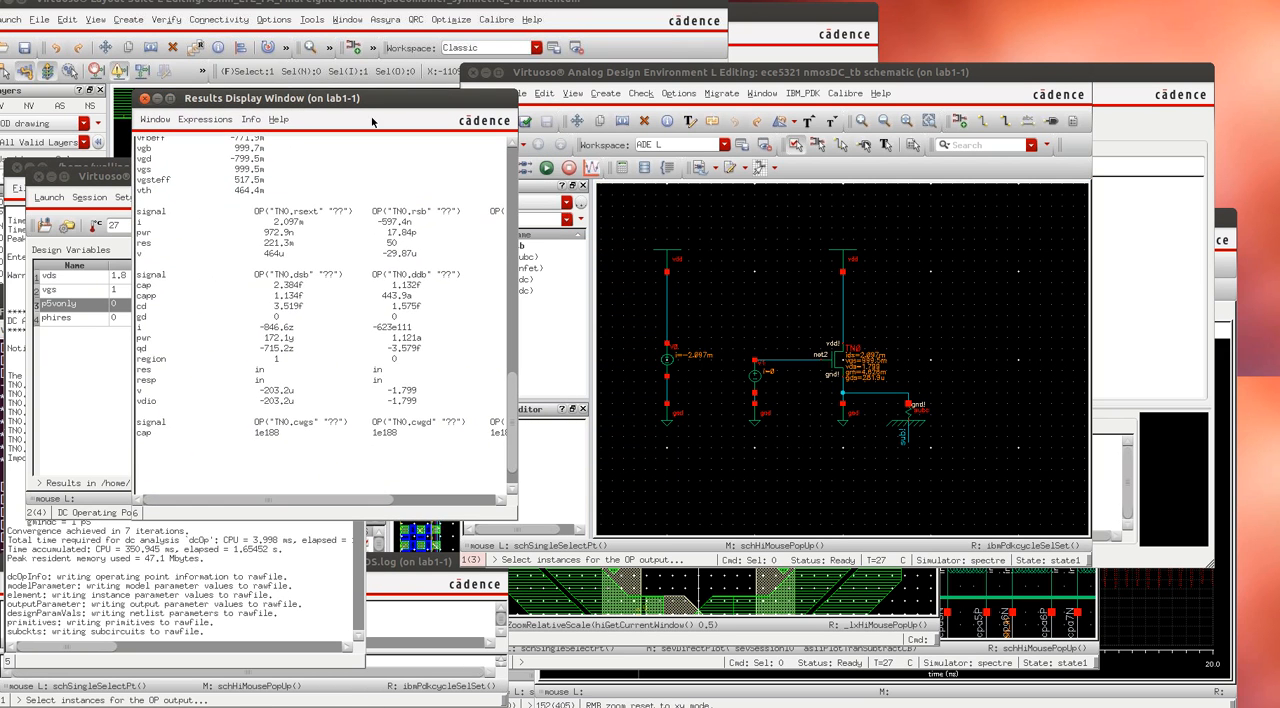
scroll("down", 3)
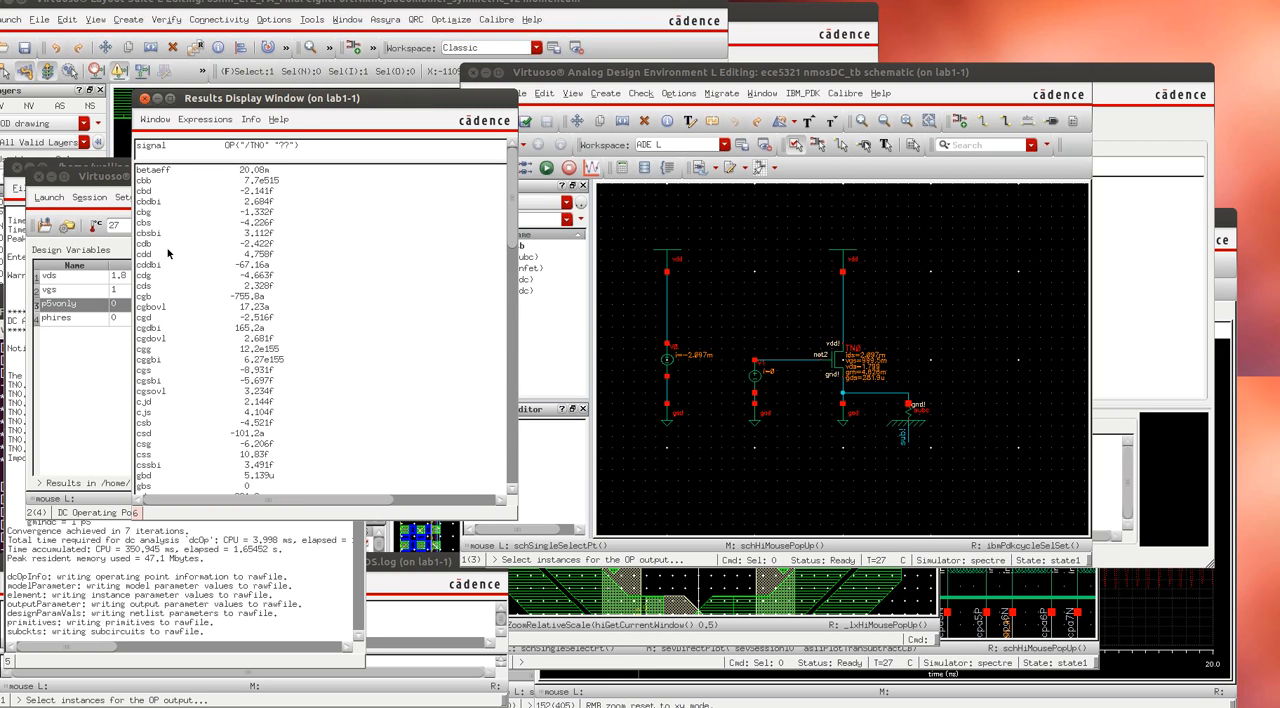
mouse_move(464, 202)
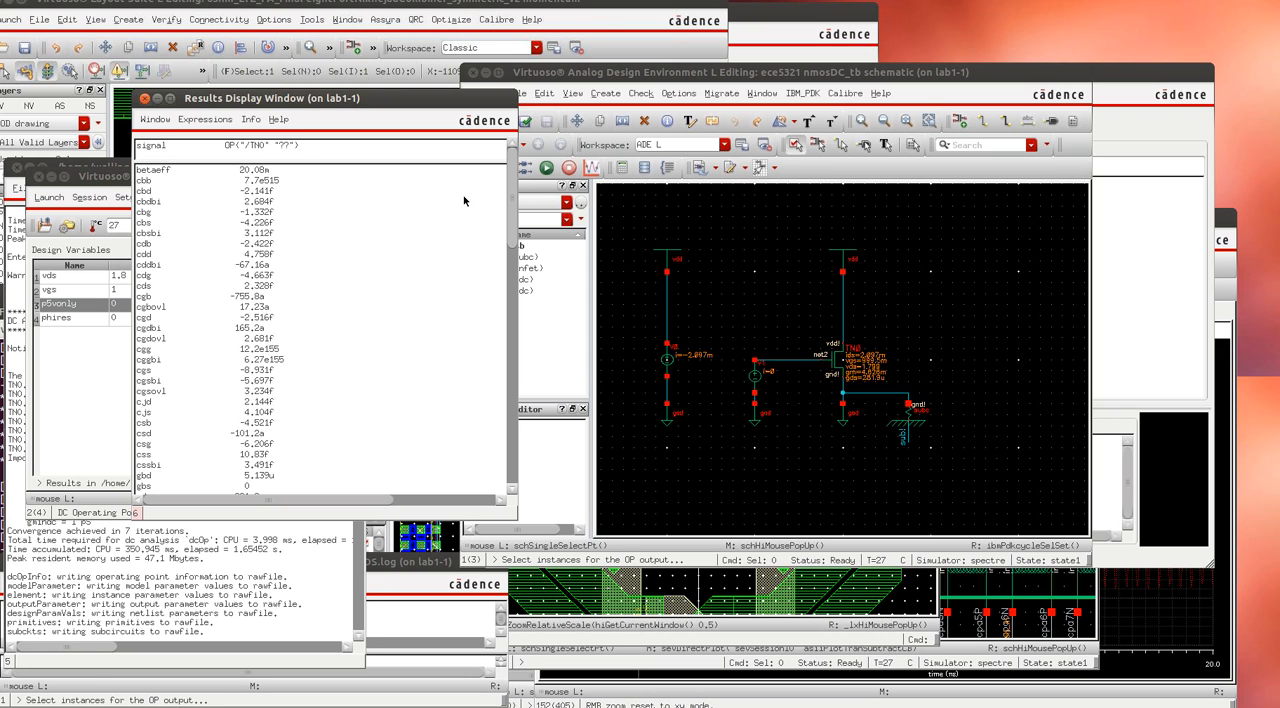
scroll("down", 3)
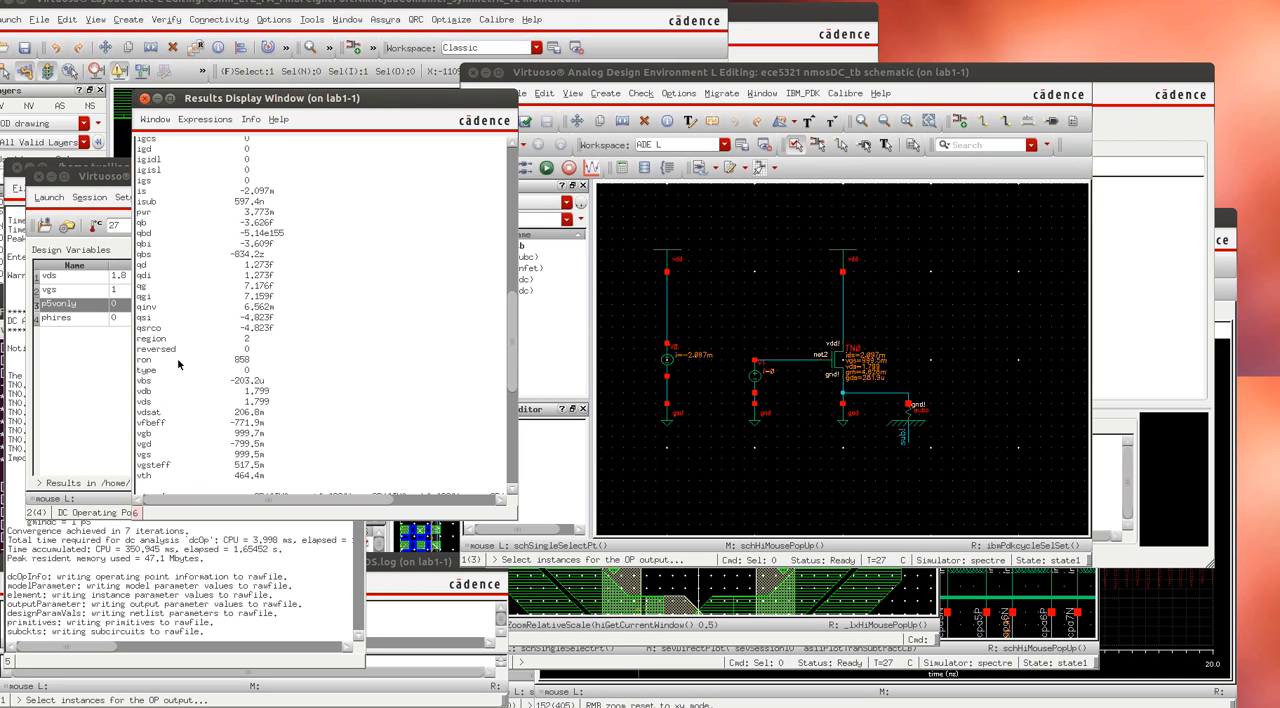
scroll("down", 3)
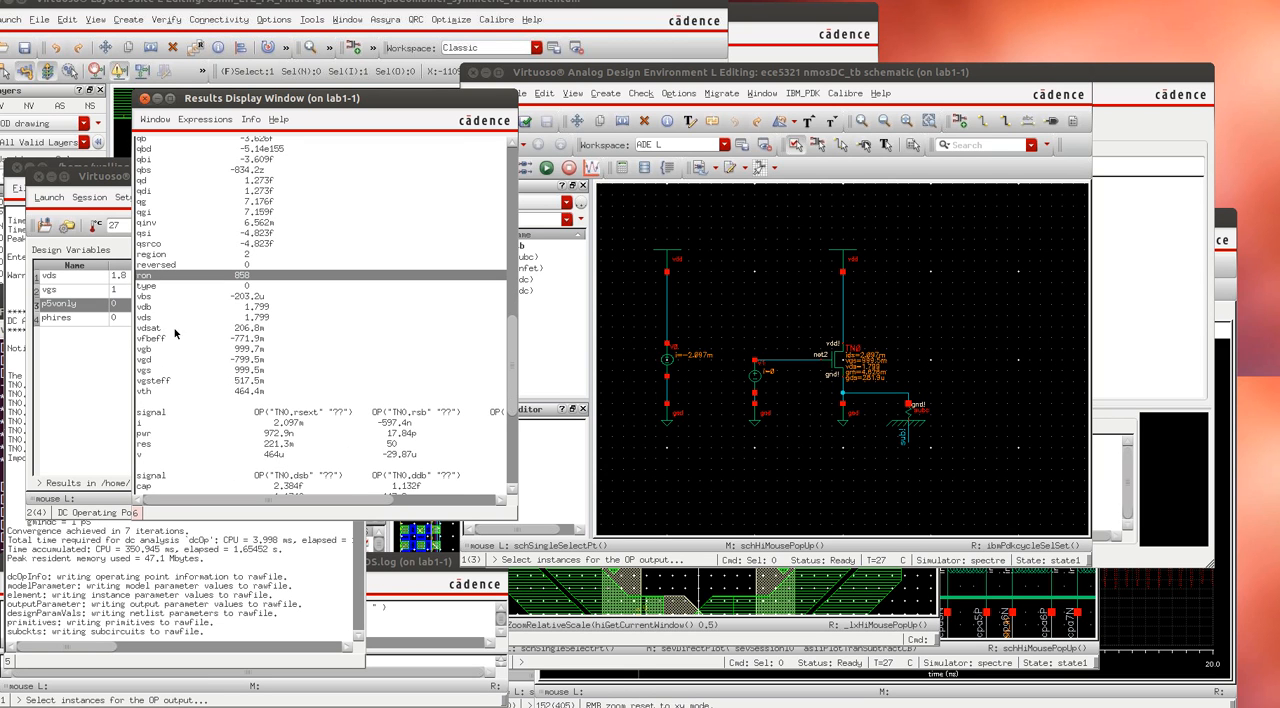
mouse_move(144, 394)
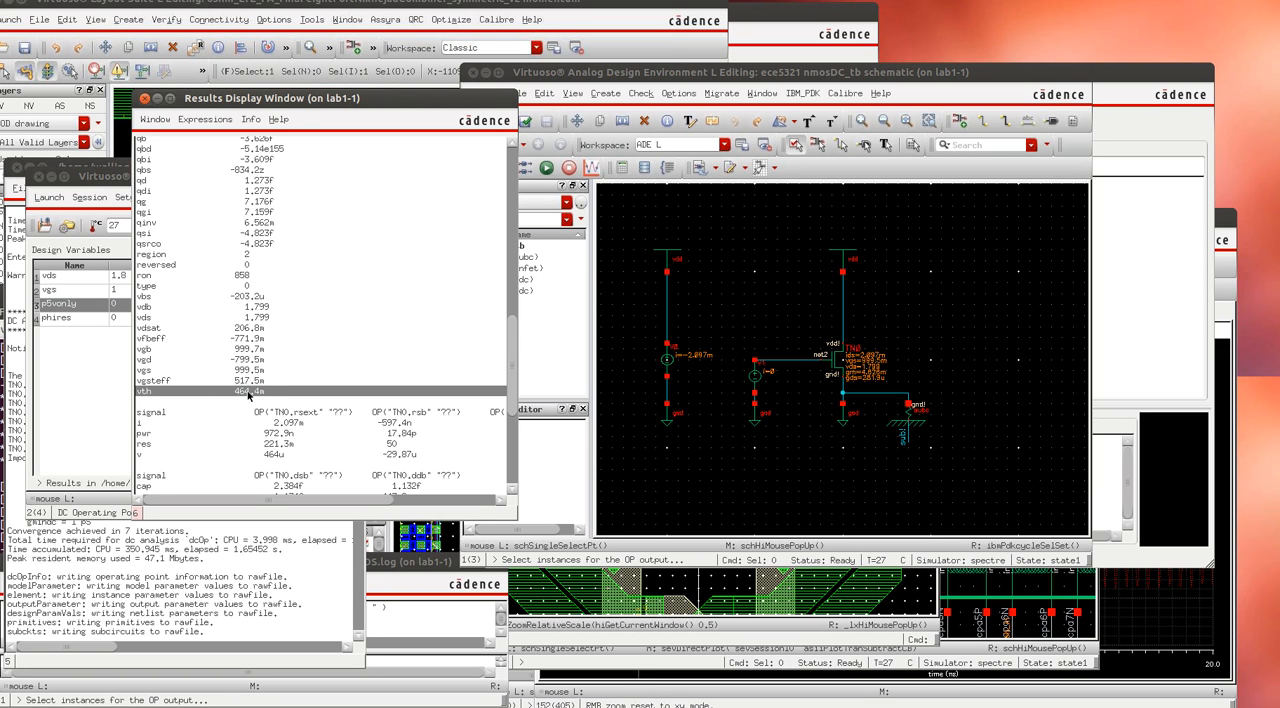
mouse_move(278, 396)
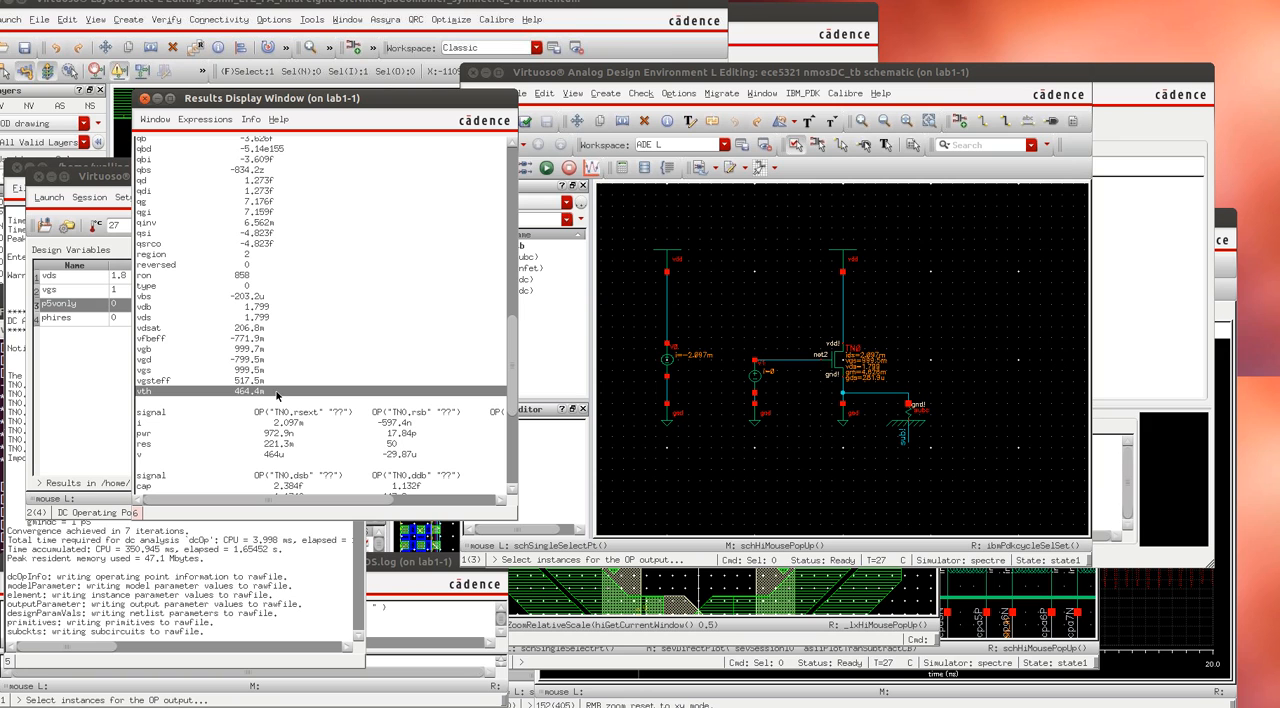
mouse_move(200, 398)
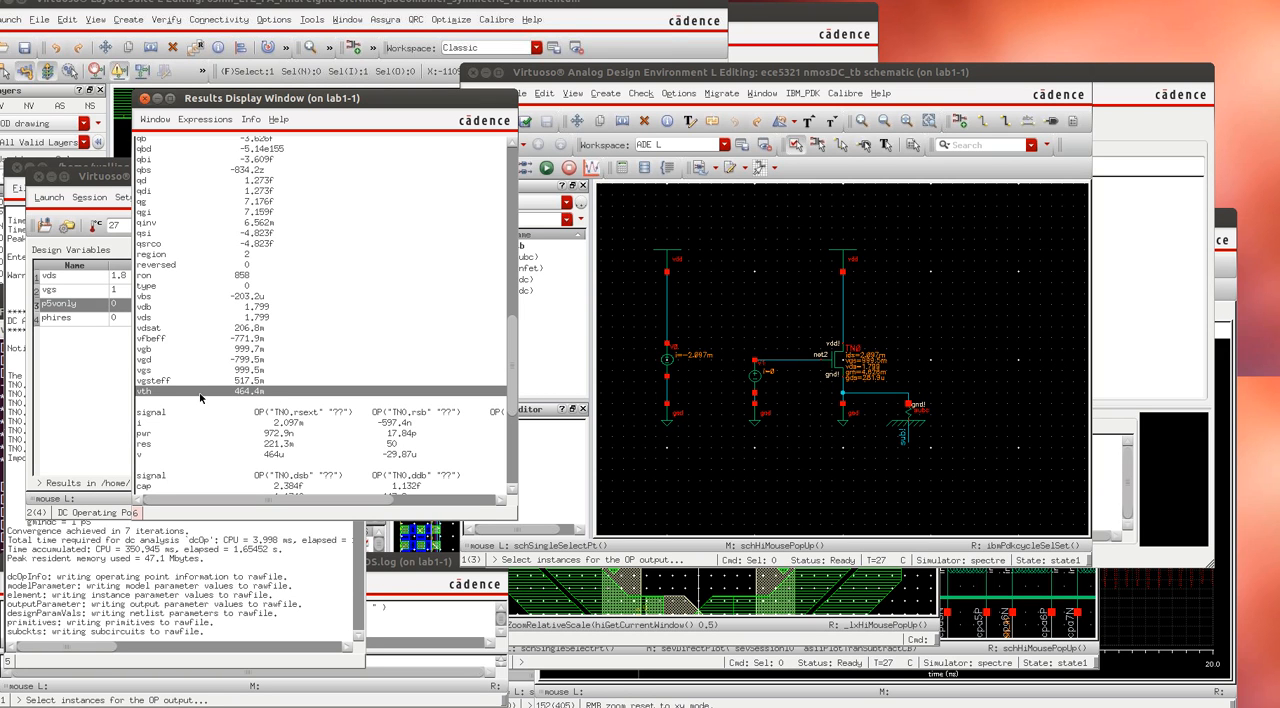
mouse_move(200, 396)
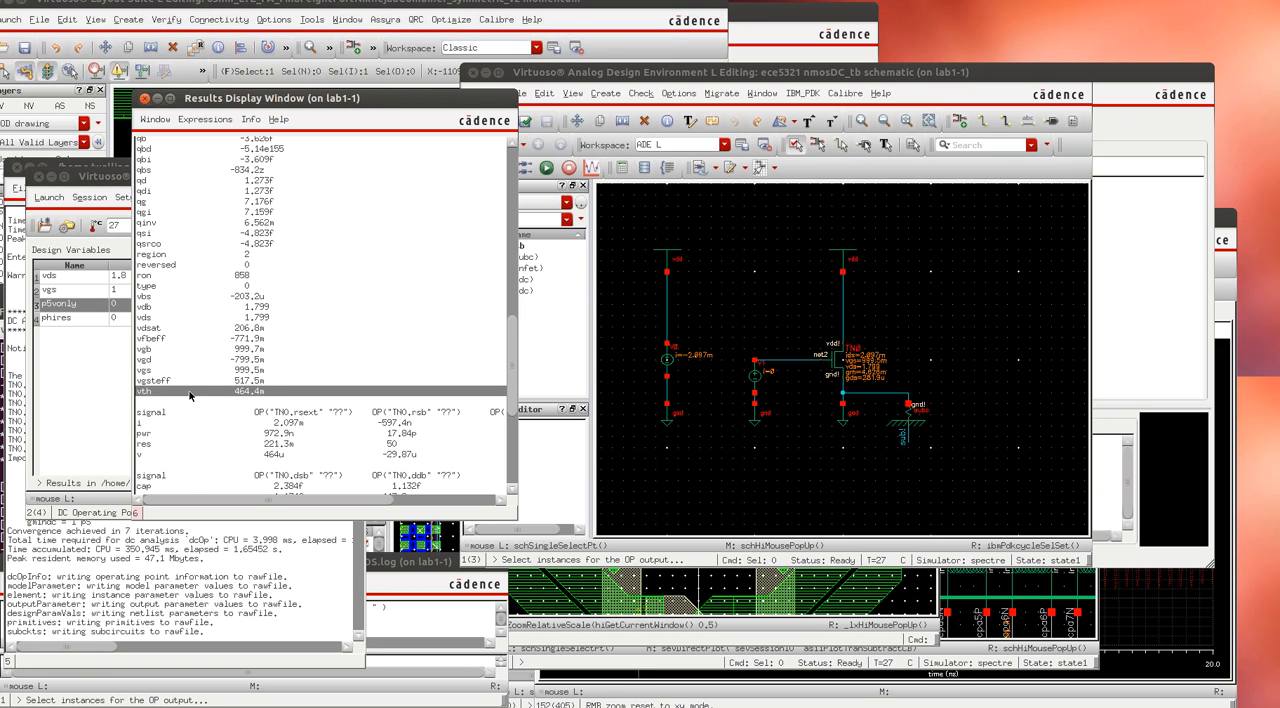
mouse_move(236, 400)
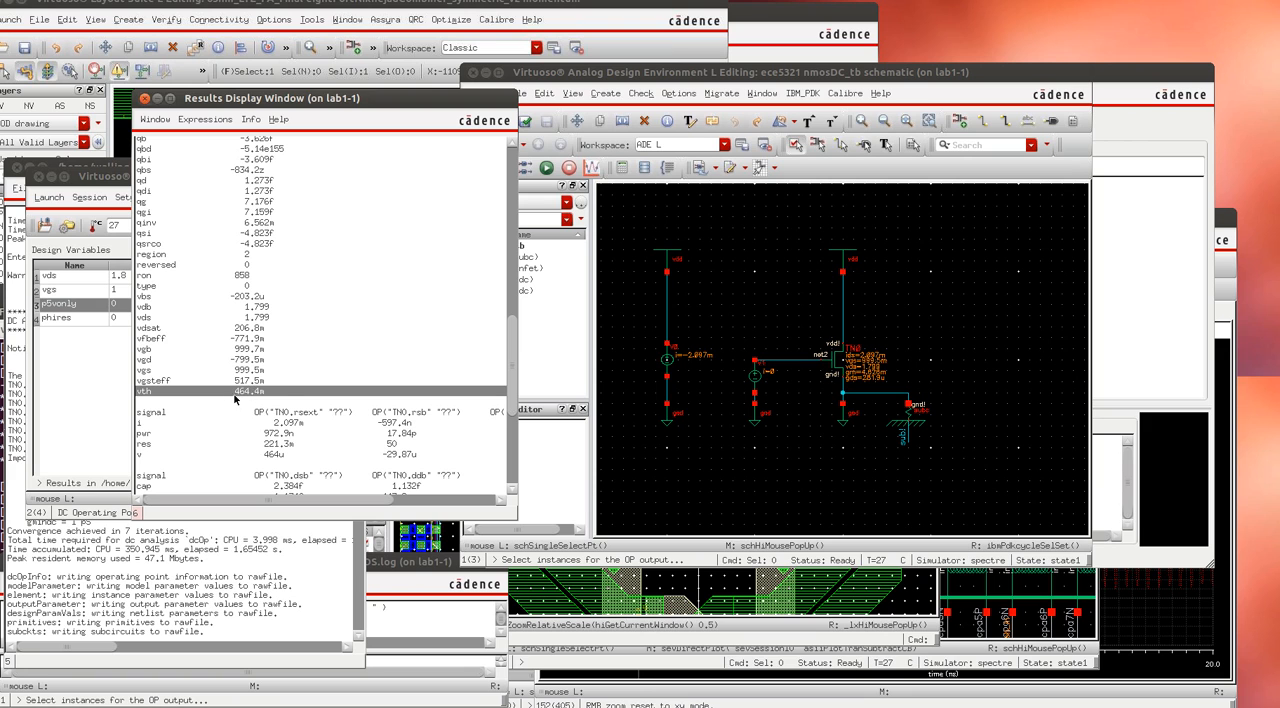
mouse_move(290, 312)
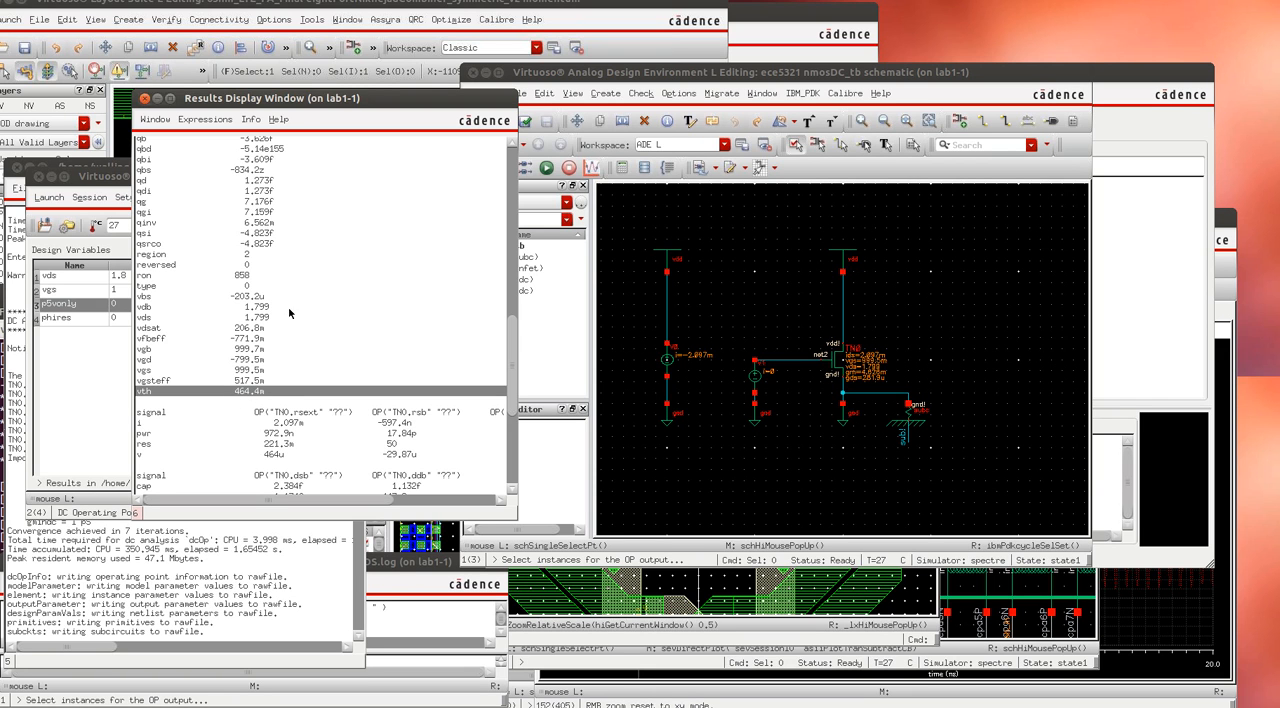
mouse_move(332, 344)
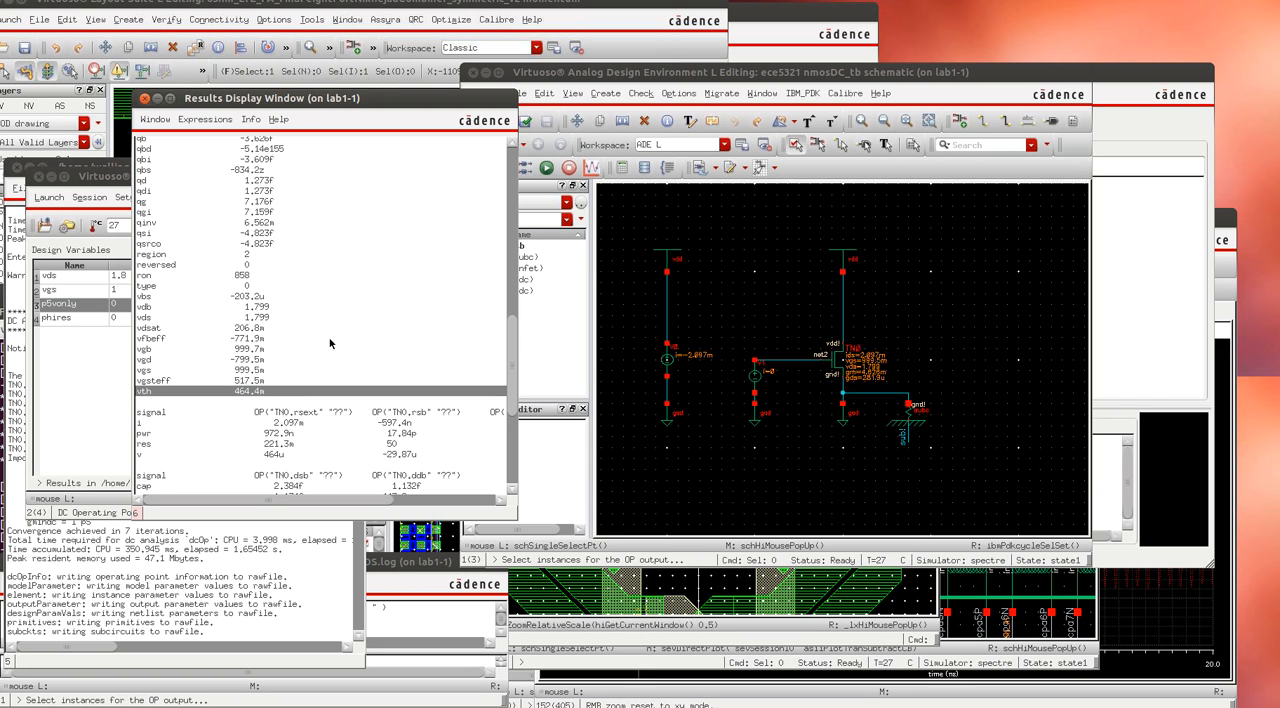